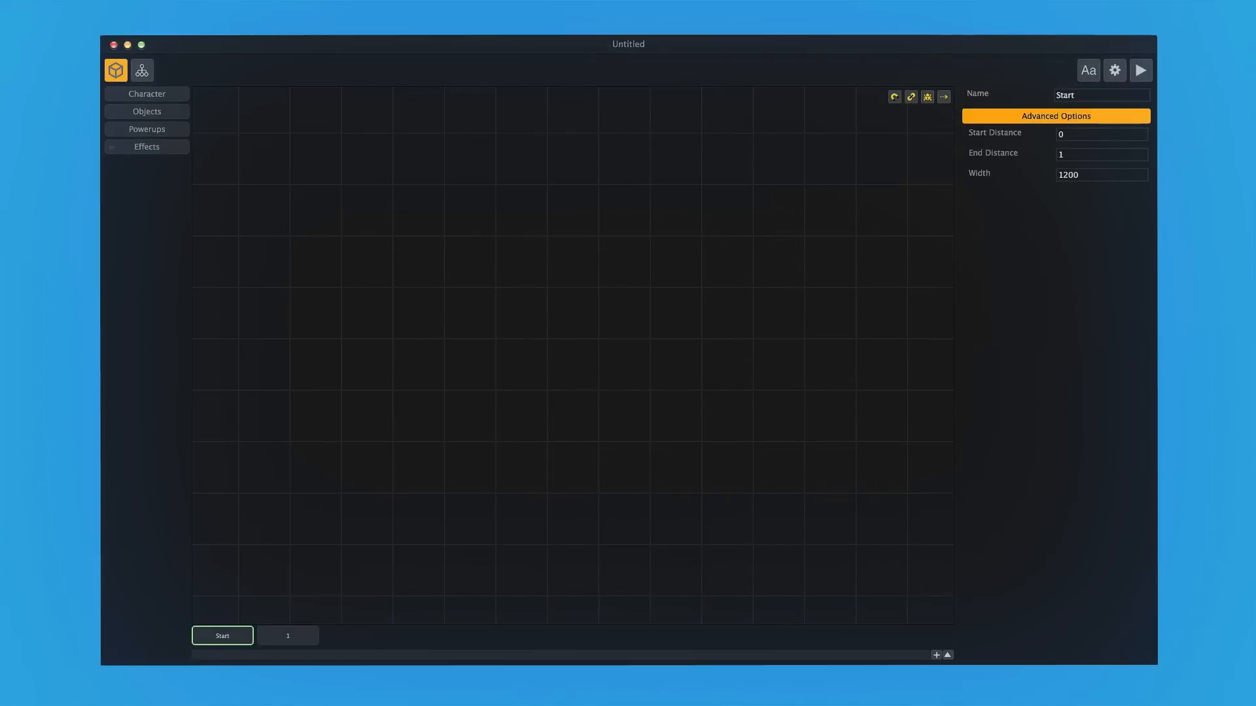
Step: Apply the Flappy gameplay preset in portrait orientation through Project Settings
click(1114, 71)
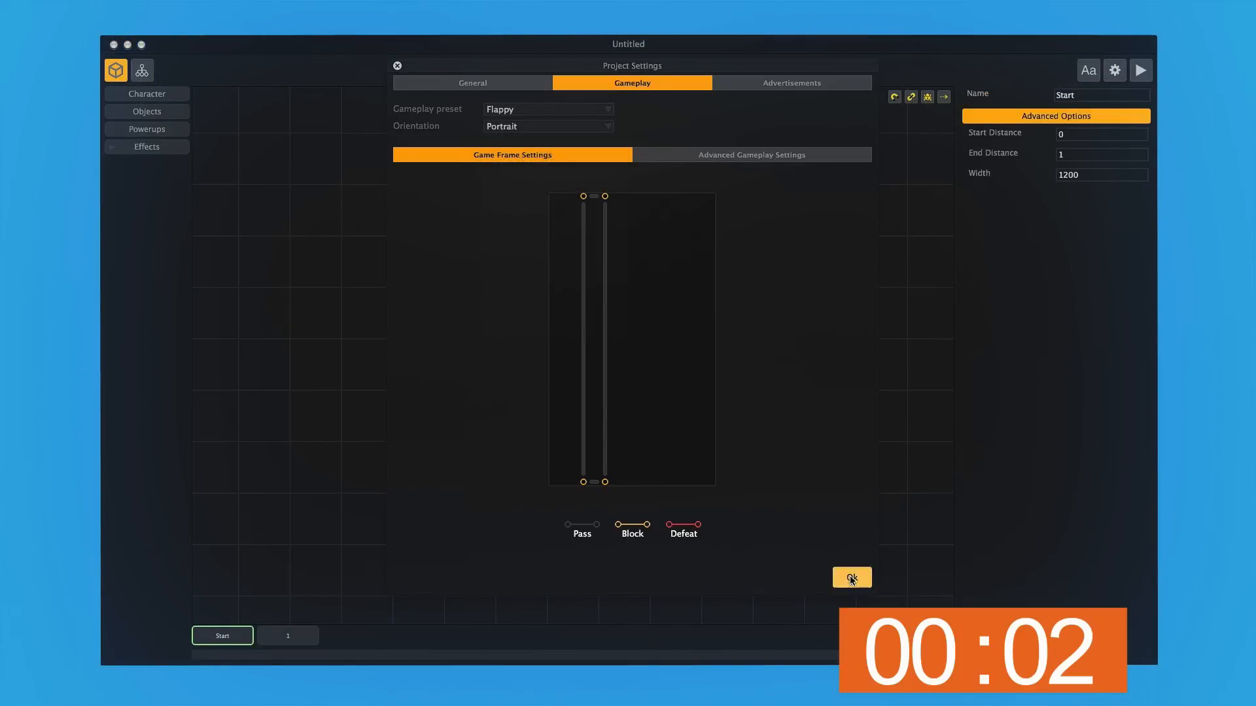
click(851, 578)
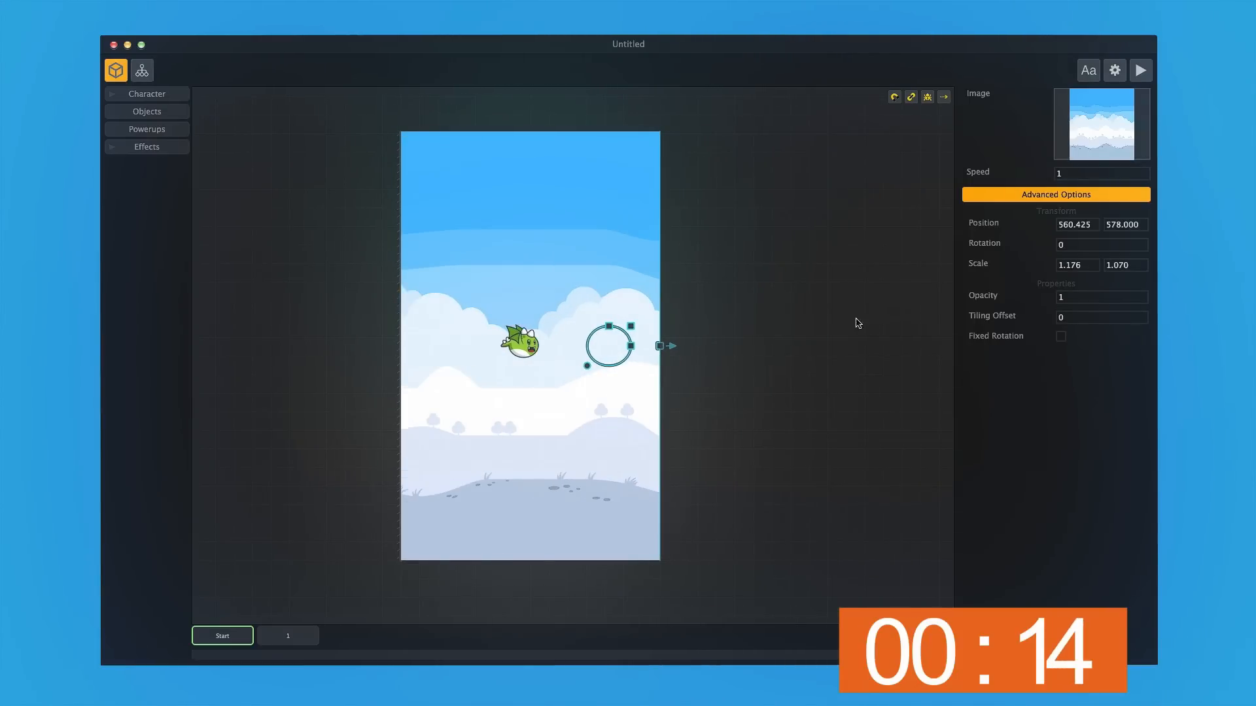
Step: In scene 1, make the pillar an Enemy, add the grassy ground, and add scene 2
click(287, 635)
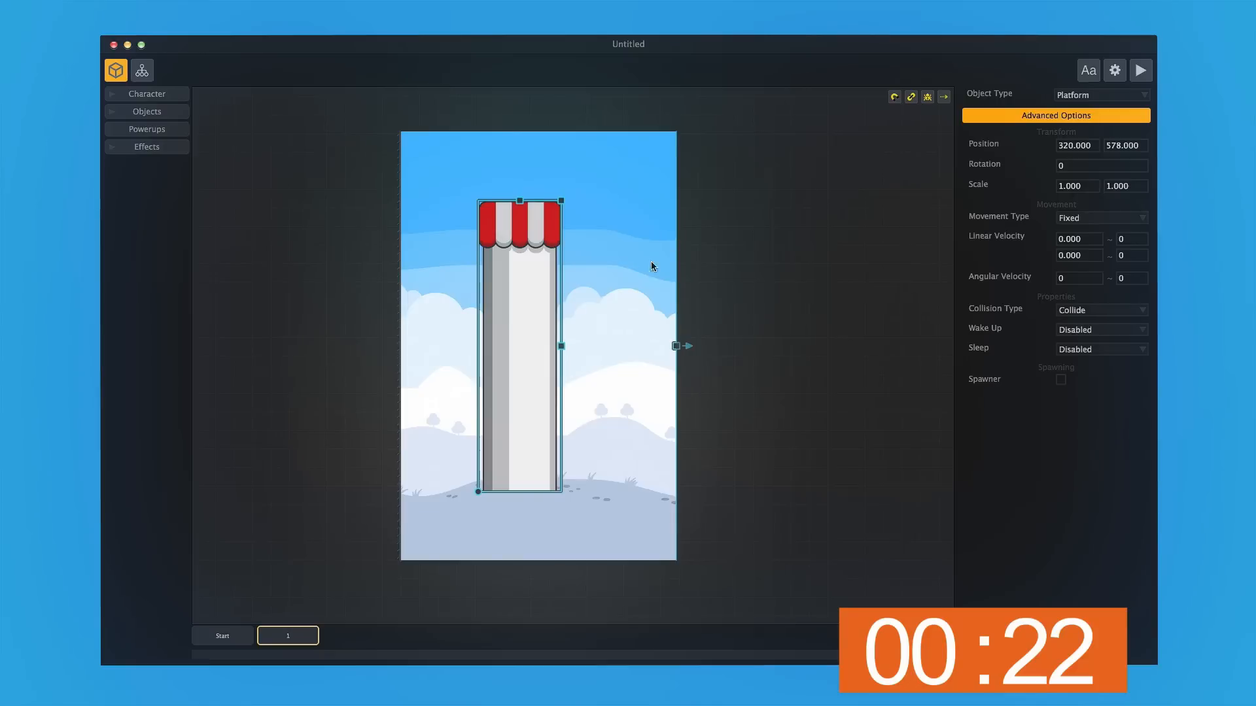
click(1099, 94)
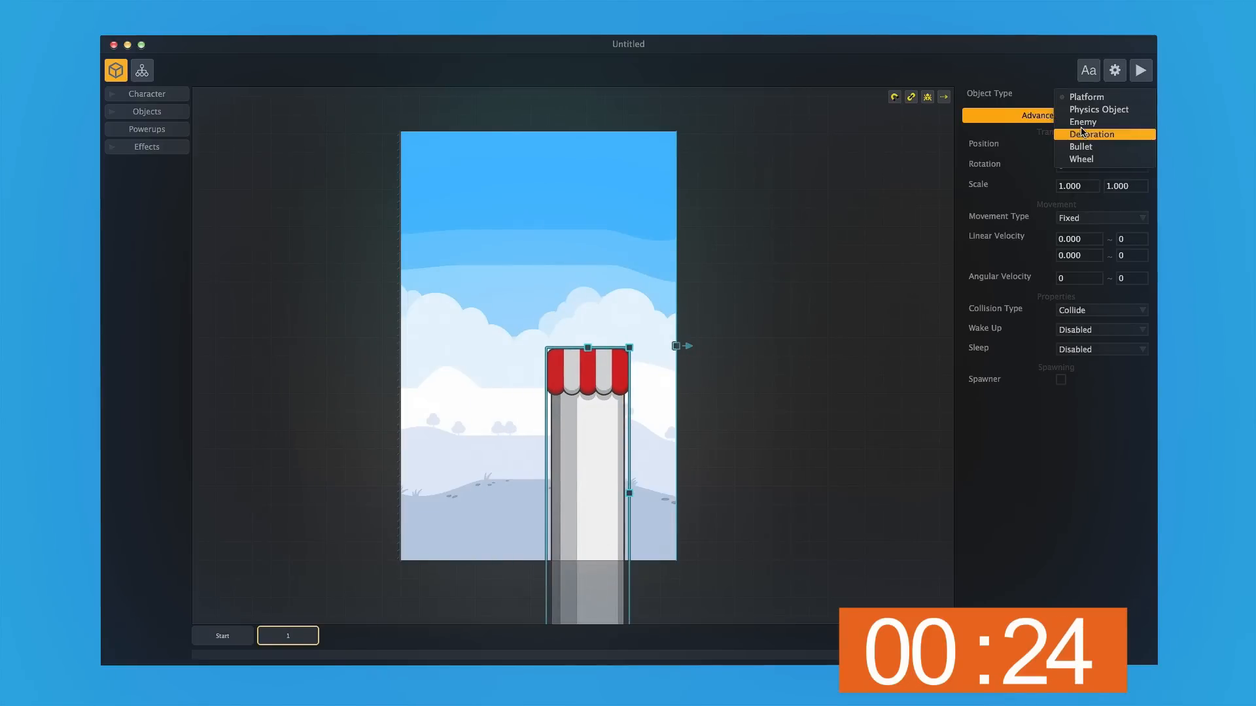
click(1083, 122)
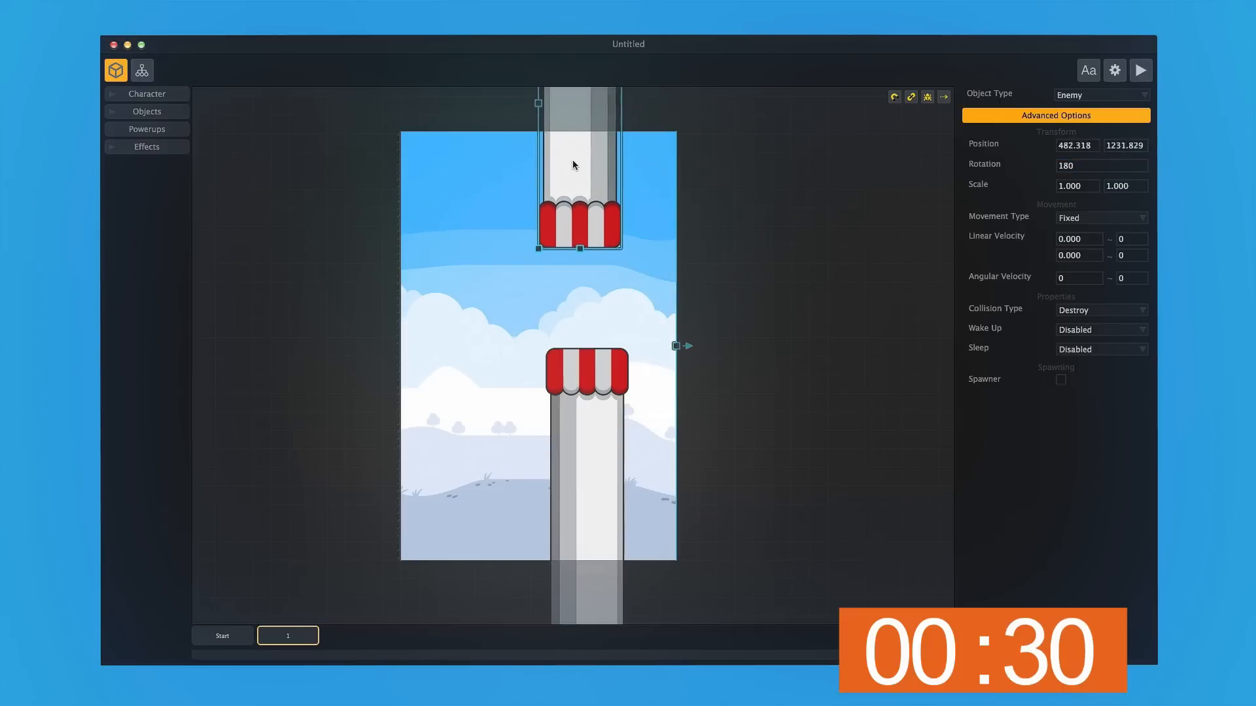
click(743, 345)
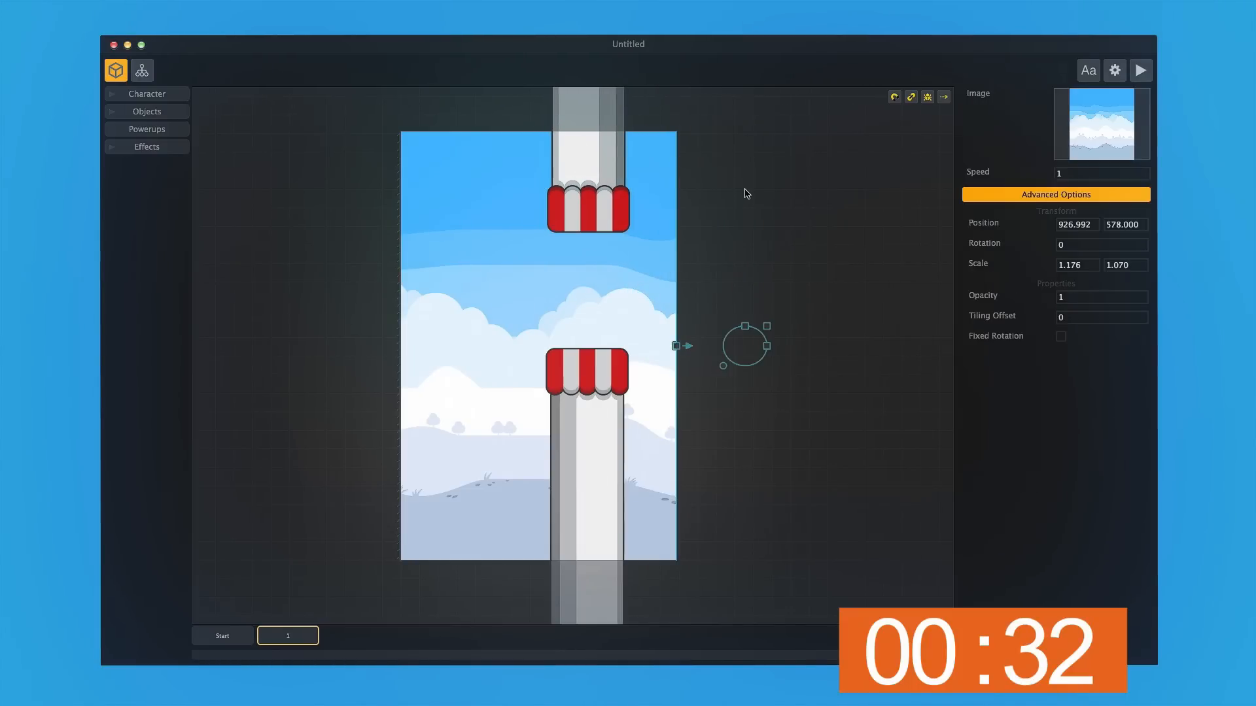
click(588, 192)
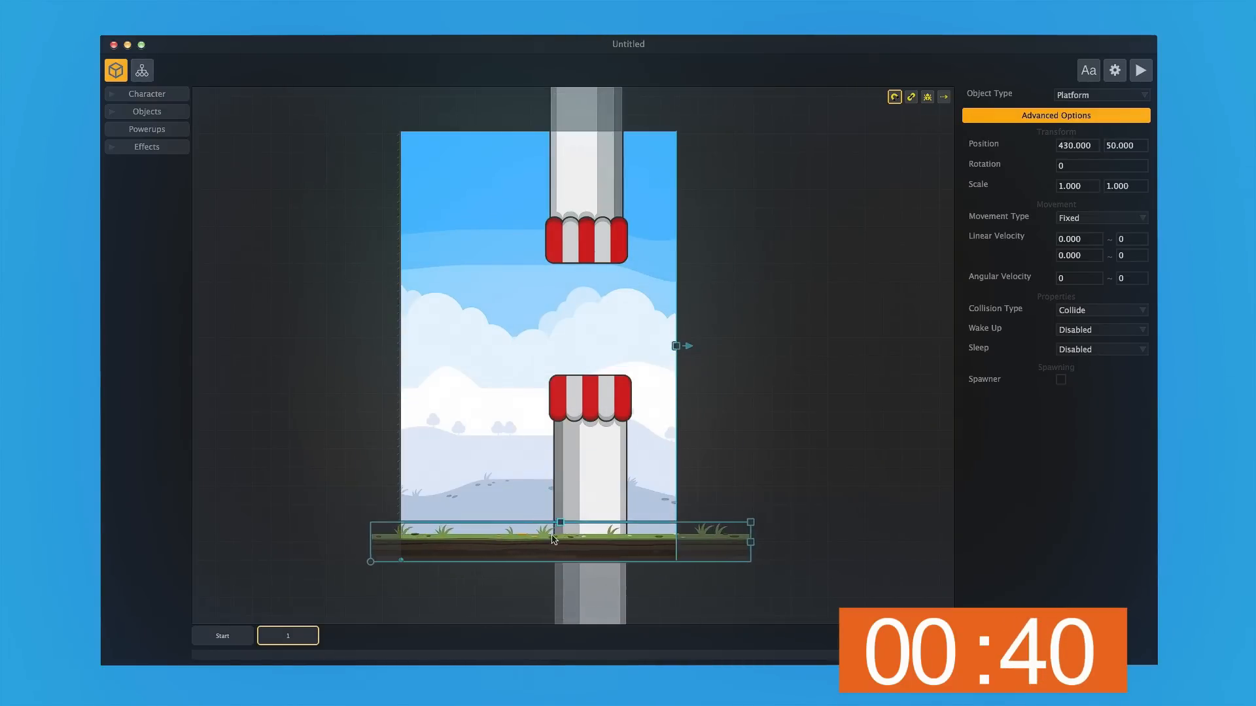
click(1099, 94)
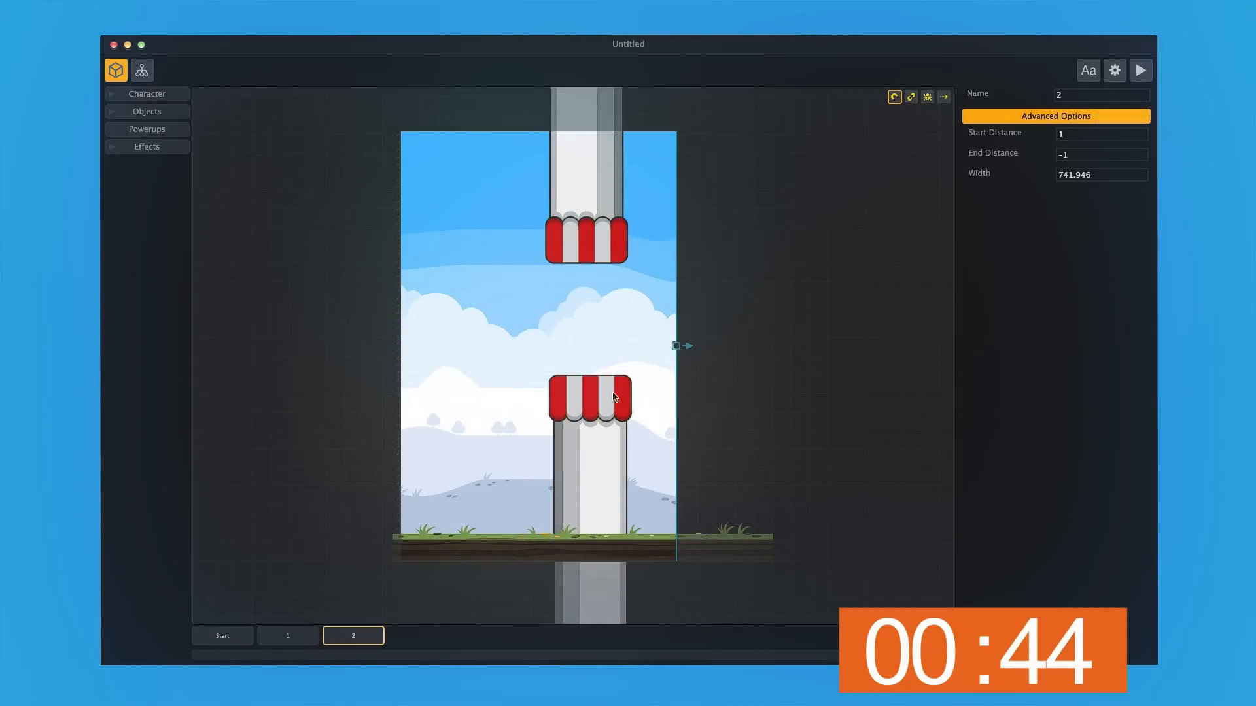
Step: Select the bottom pillar in the new scene to reposition it
click(589, 168)
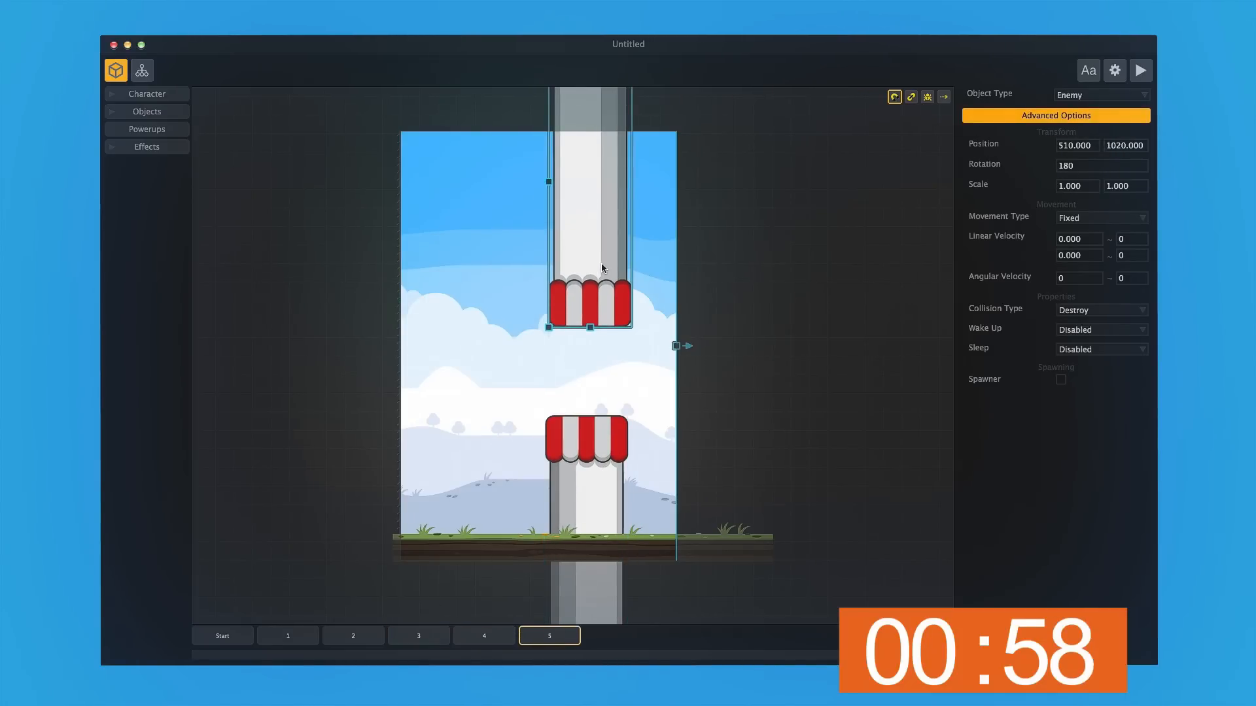
mouse_move(548, 508)
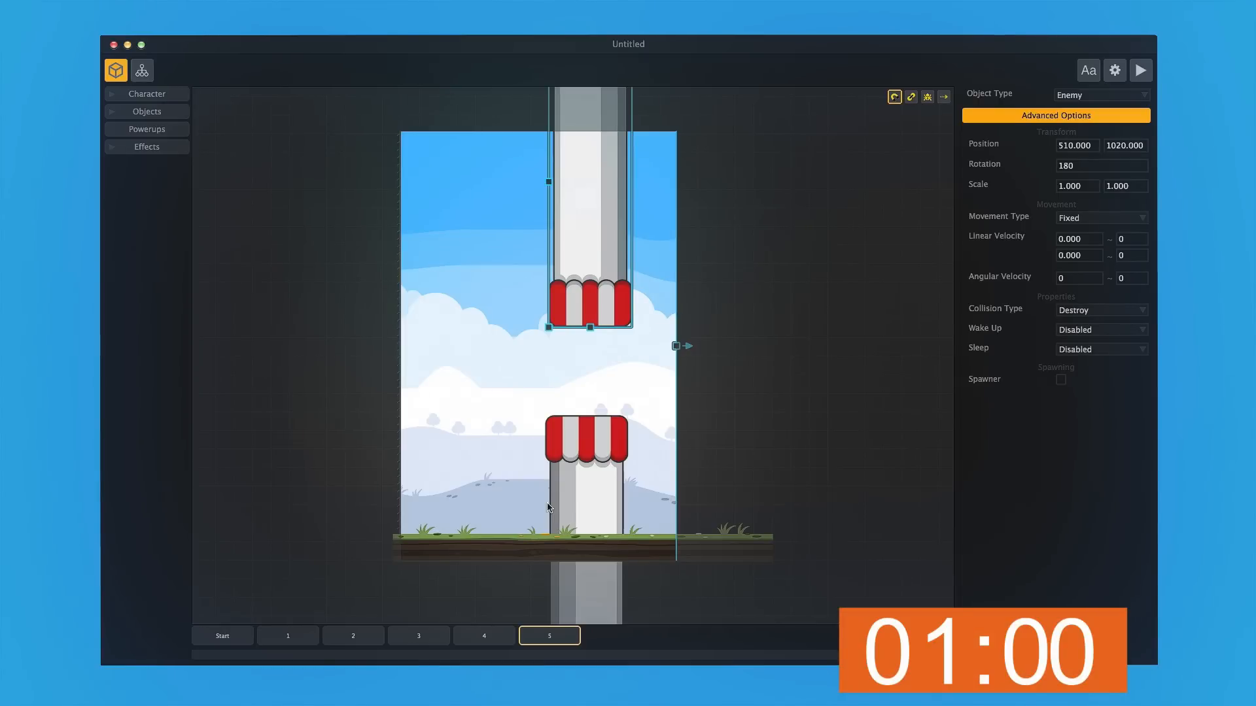
click(1140, 71)
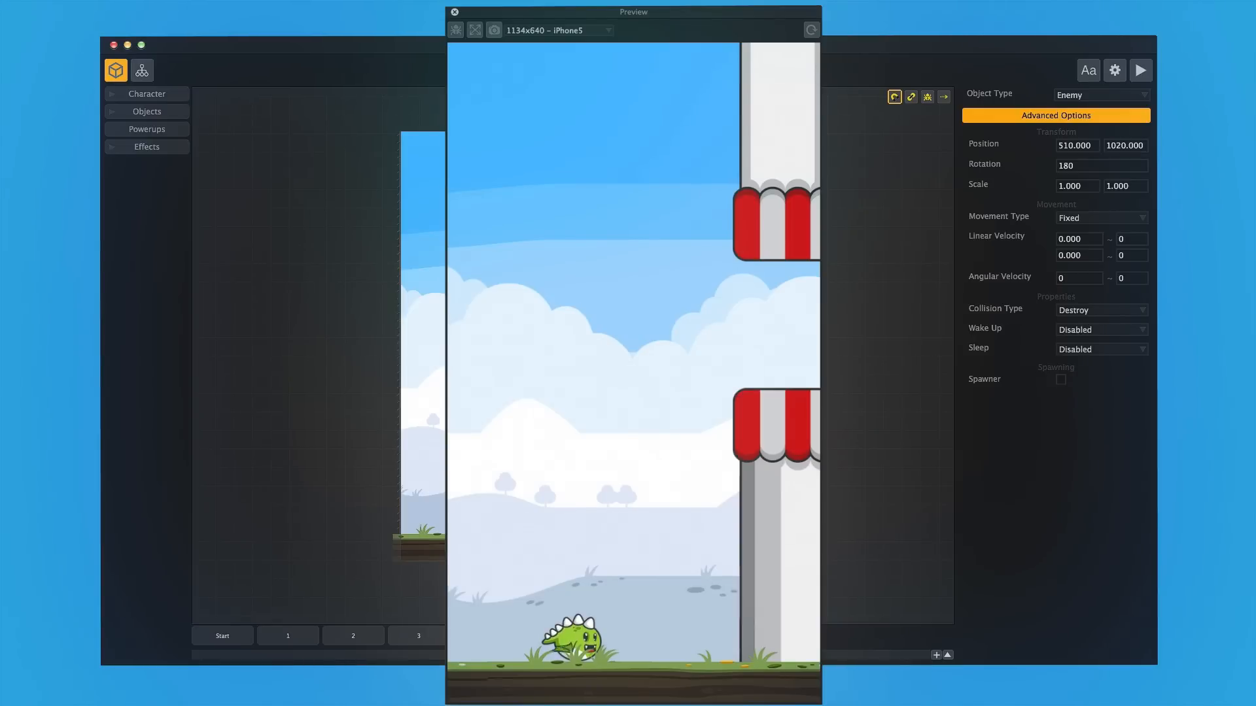
click(454, 11)
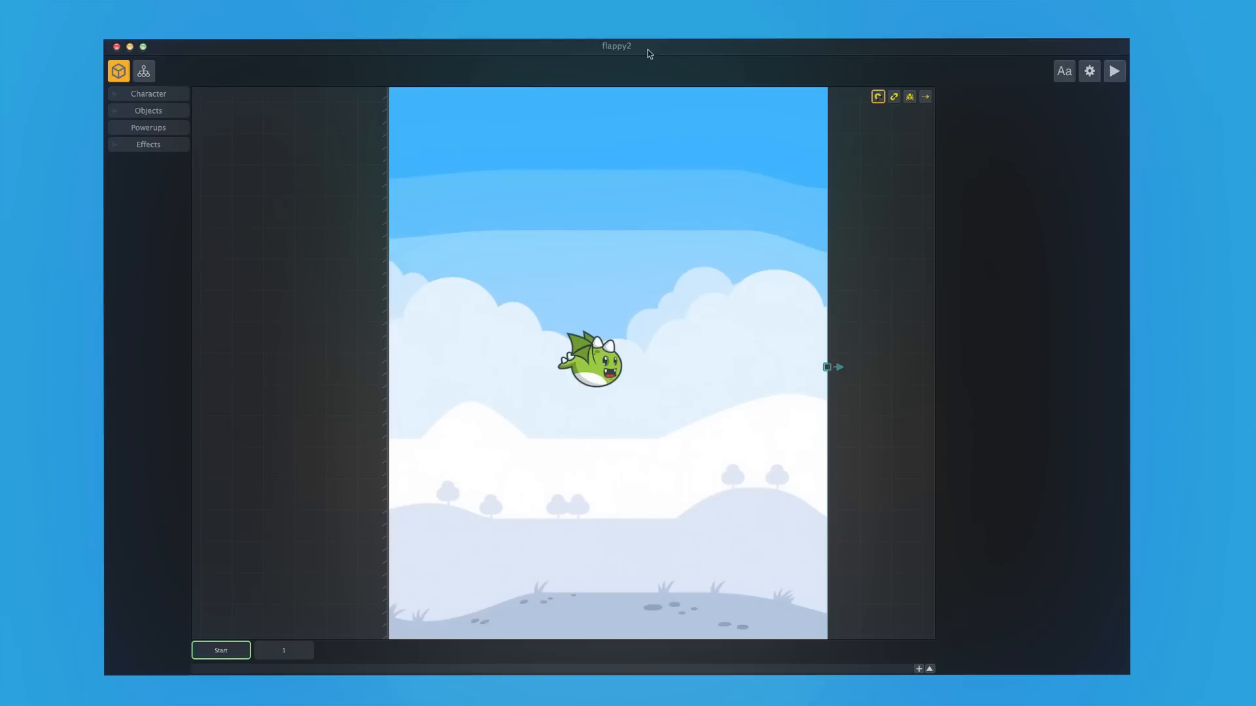
mouse_move(471, 441)
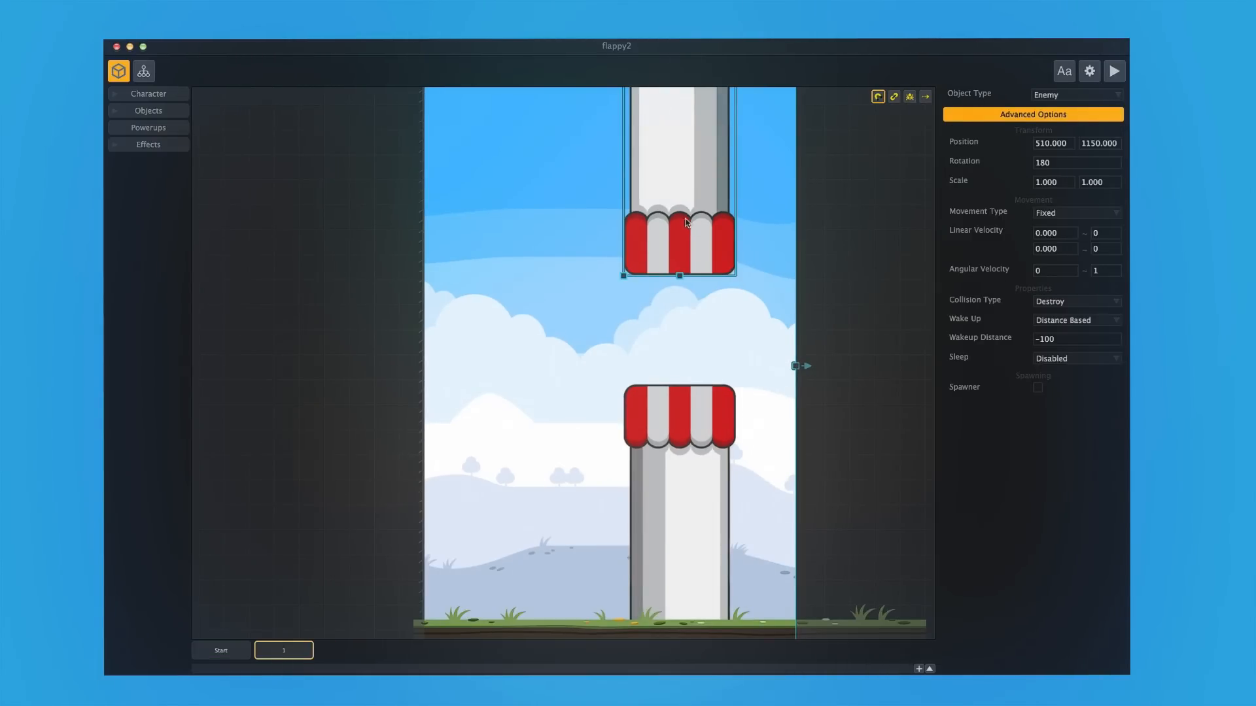
Step: Set the top pillar's Movement Type to Physics and test-play the falling pillar
click(1076, 212)
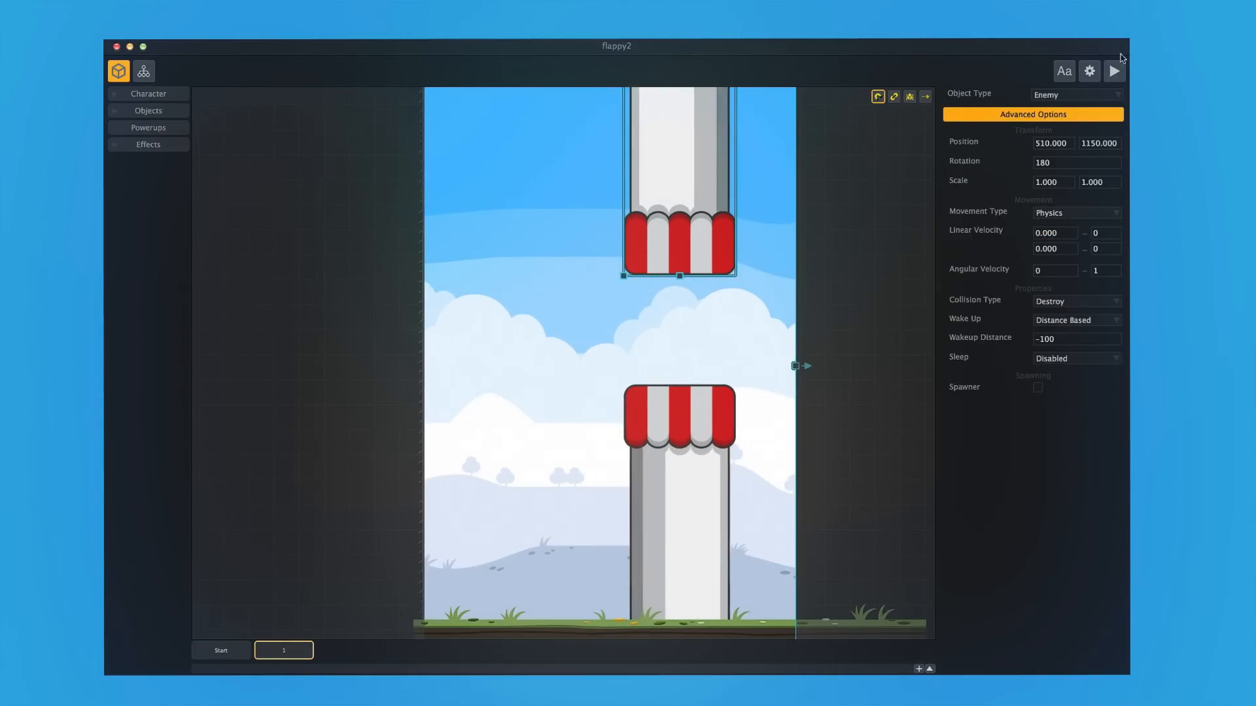
click(1114, 71)
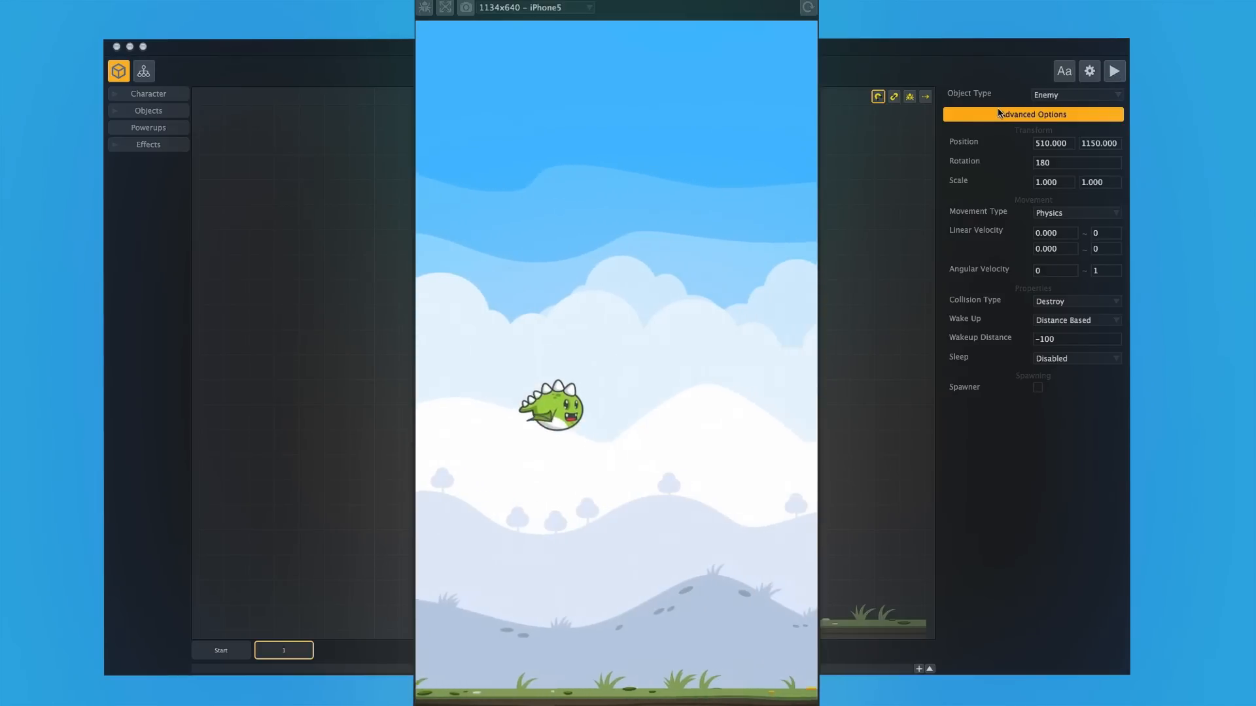
click(1113, 72)
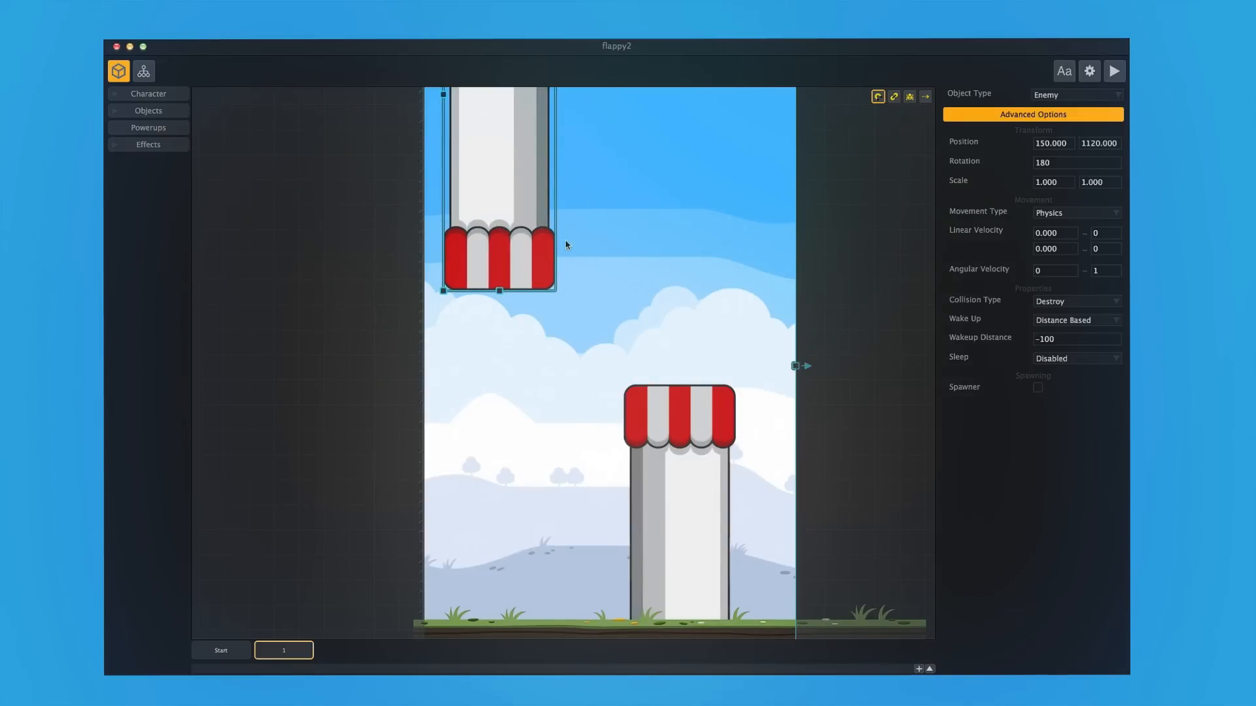
Step: Copy and paste the physics top pillar to add copies along the scene top
click(677, 481)
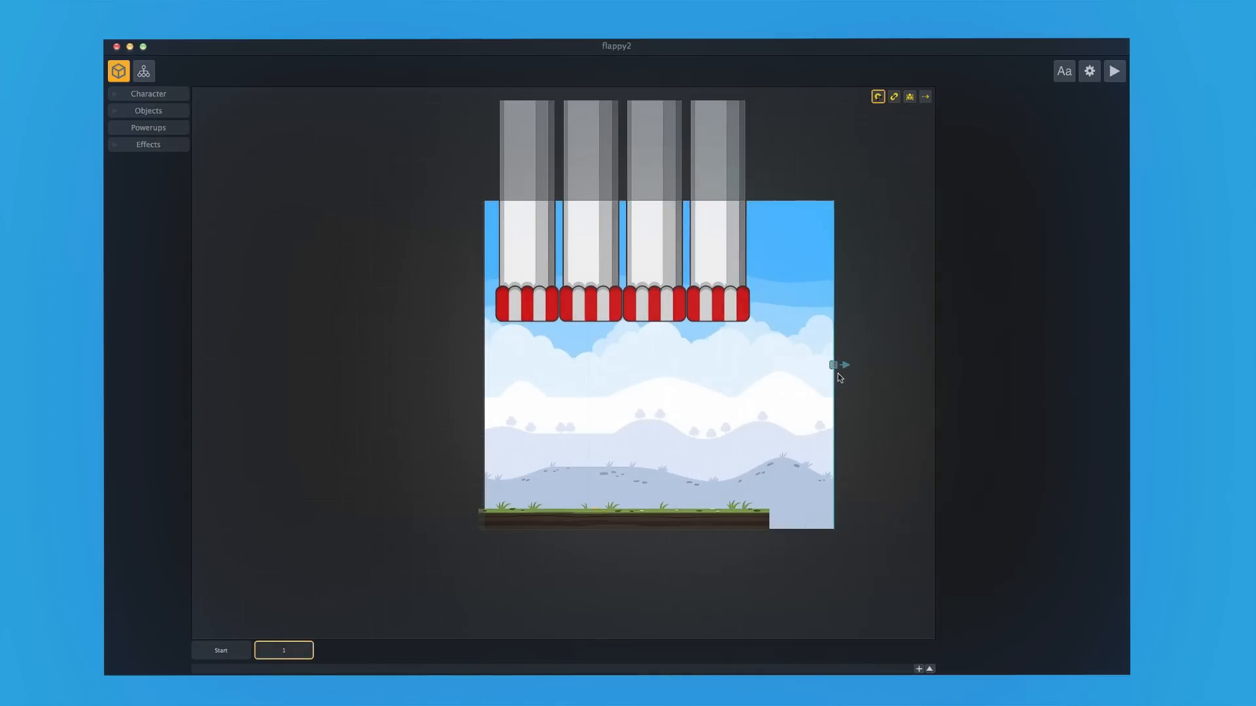
click(801, 513)
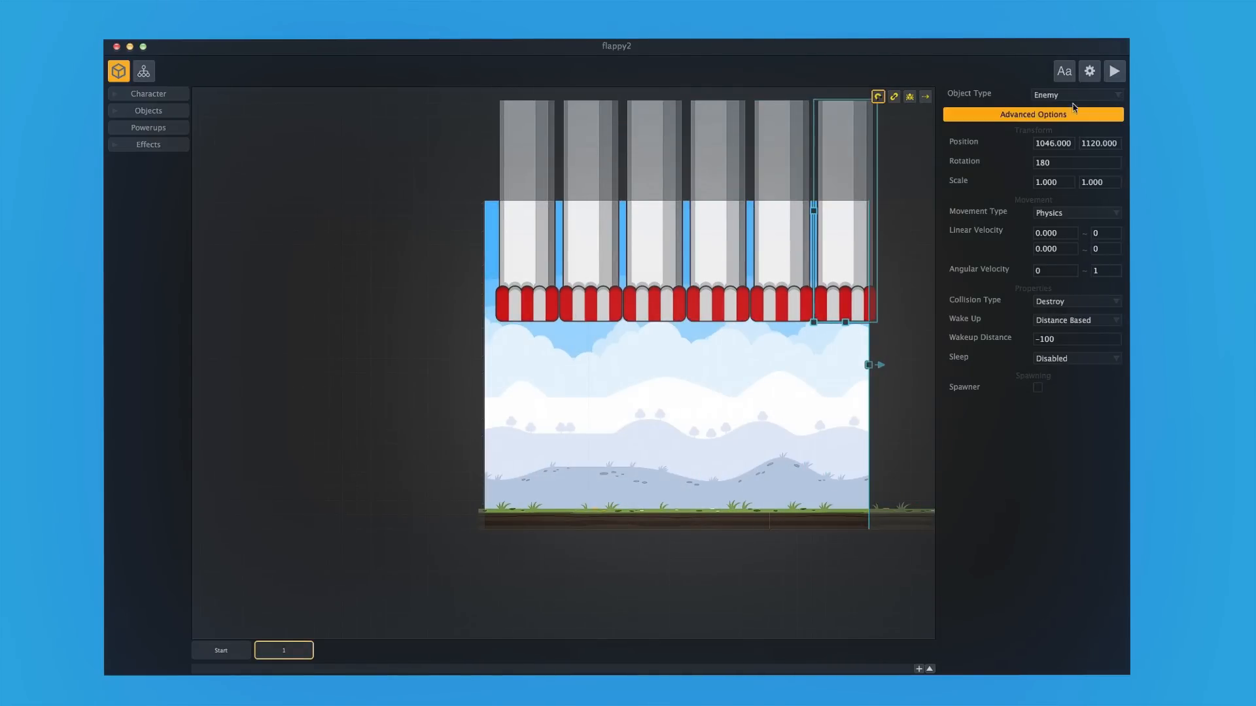
click(1114, 71)
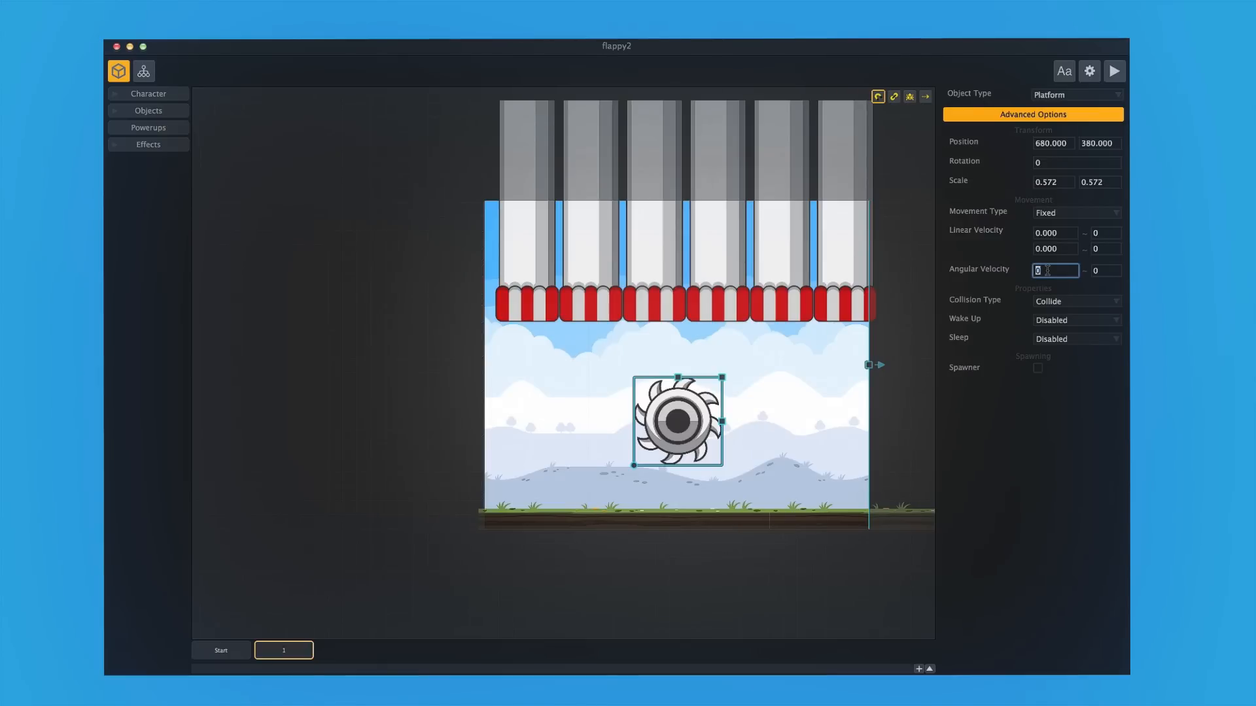
Step: Enter an angular velocity of 150 for the saw blade
text(150)
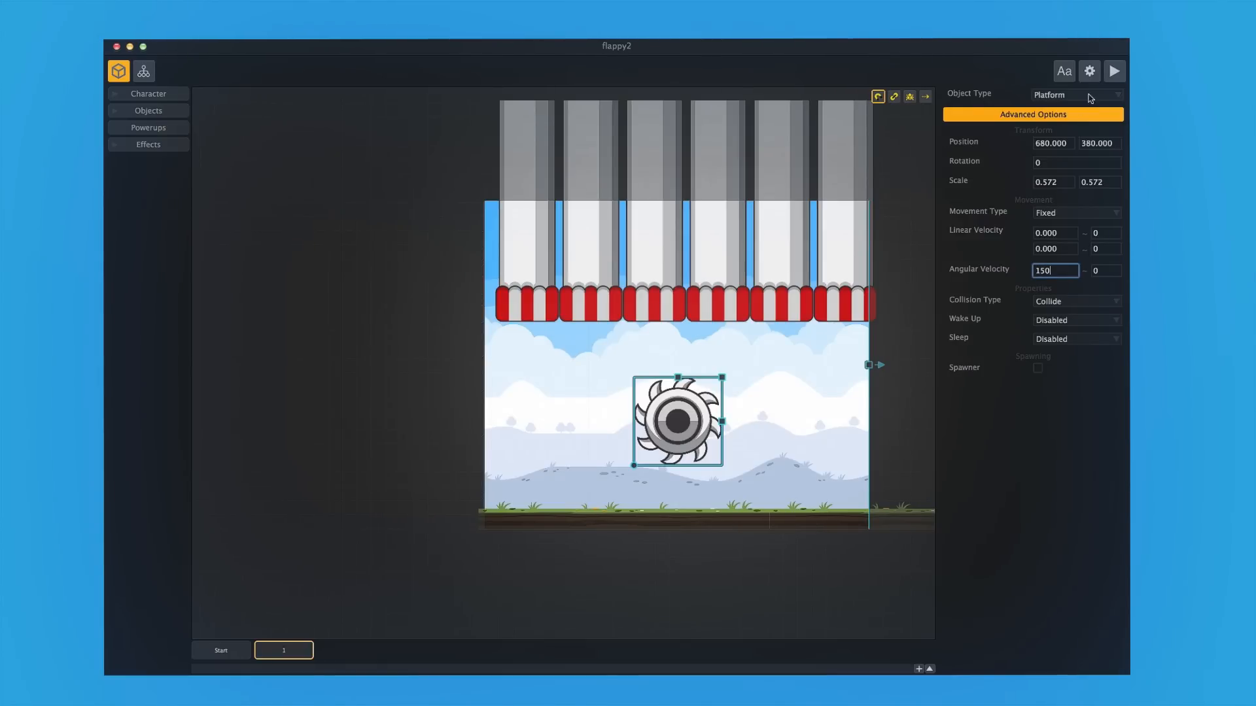
click(1114, 72)
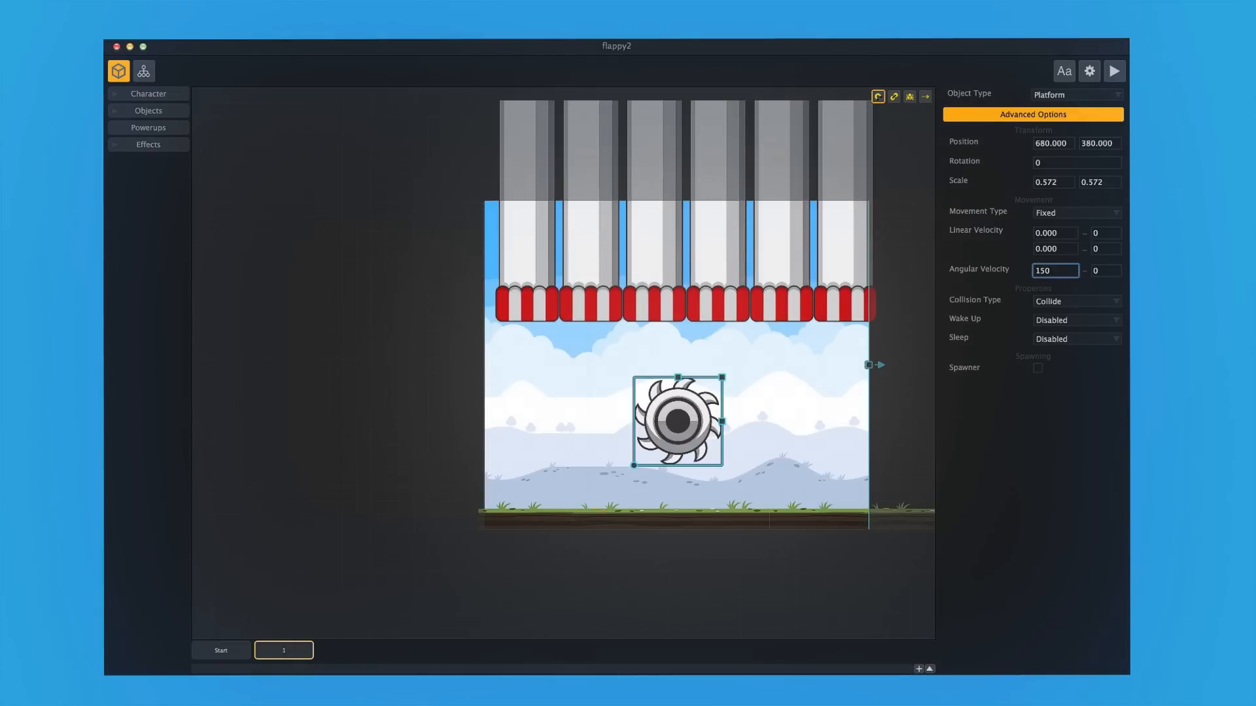
click(574, 367)
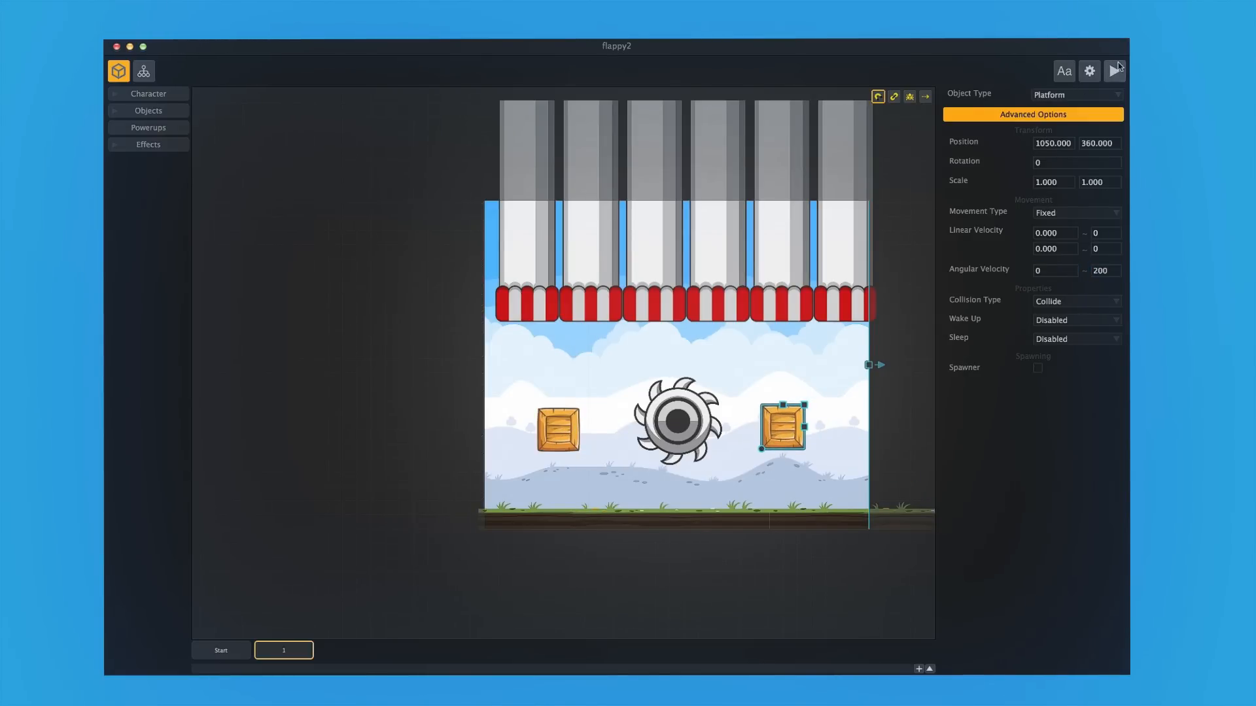
Step: Test-play the scene with the saw blade and flanking crates
click(1114, 72)
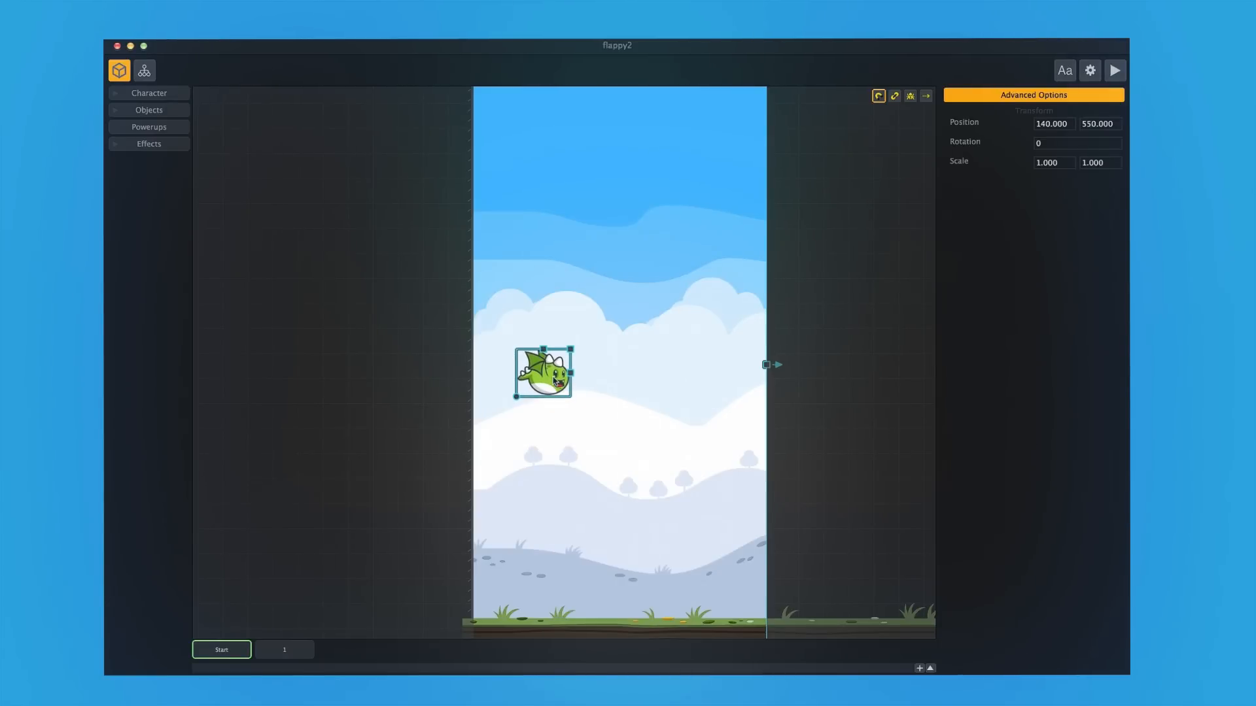
mouse_move(1074, 97)
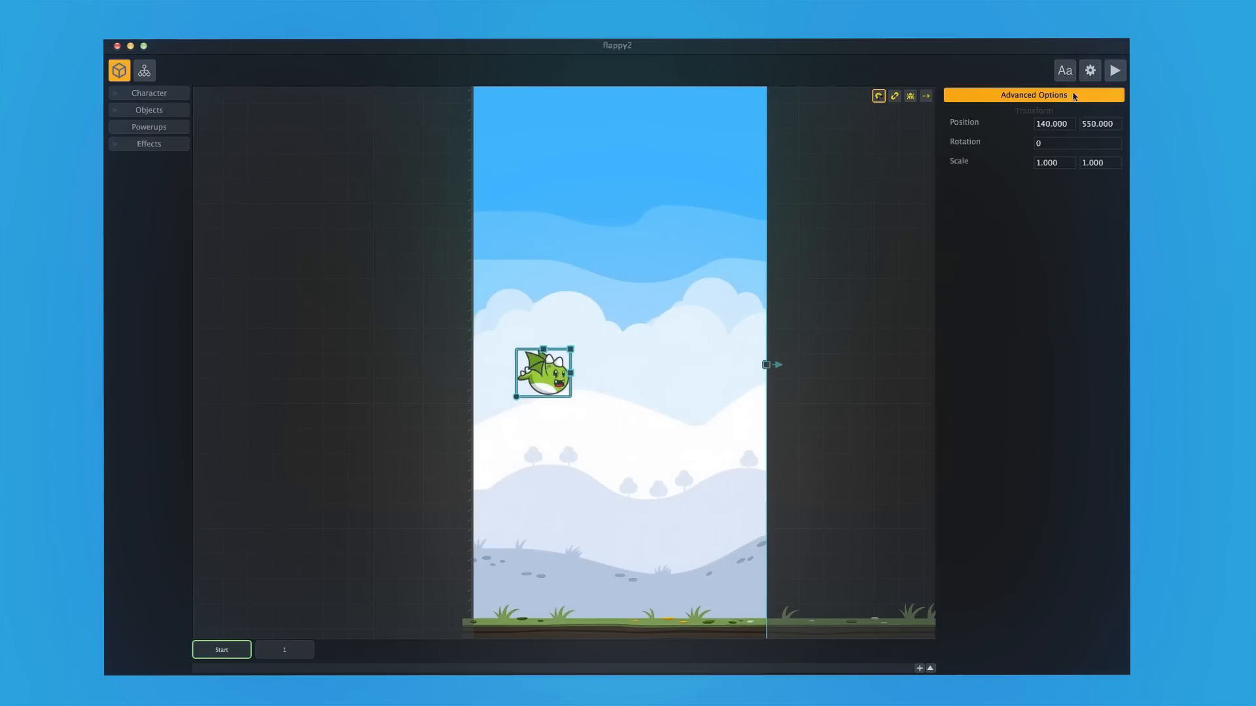
Step: Set the gameplay preset to Platformer, enable Advanced Gameplay Settings, and apply
click(1089, 70)
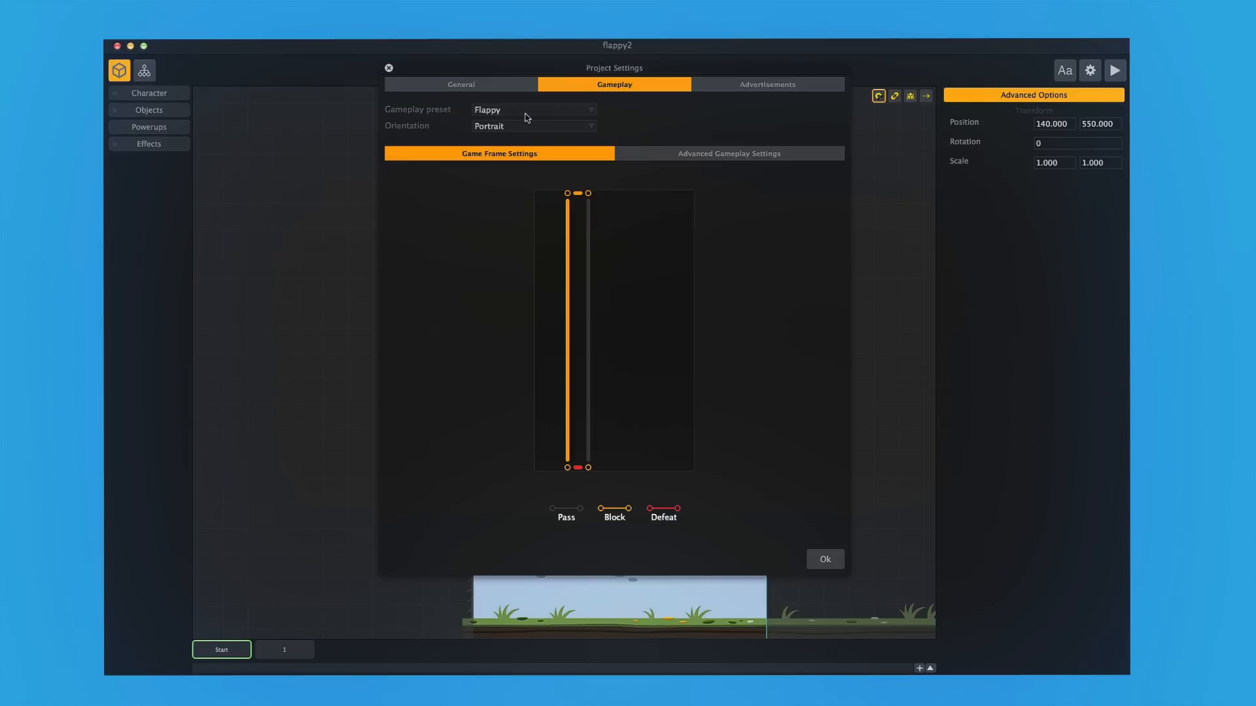
click(532, 110)
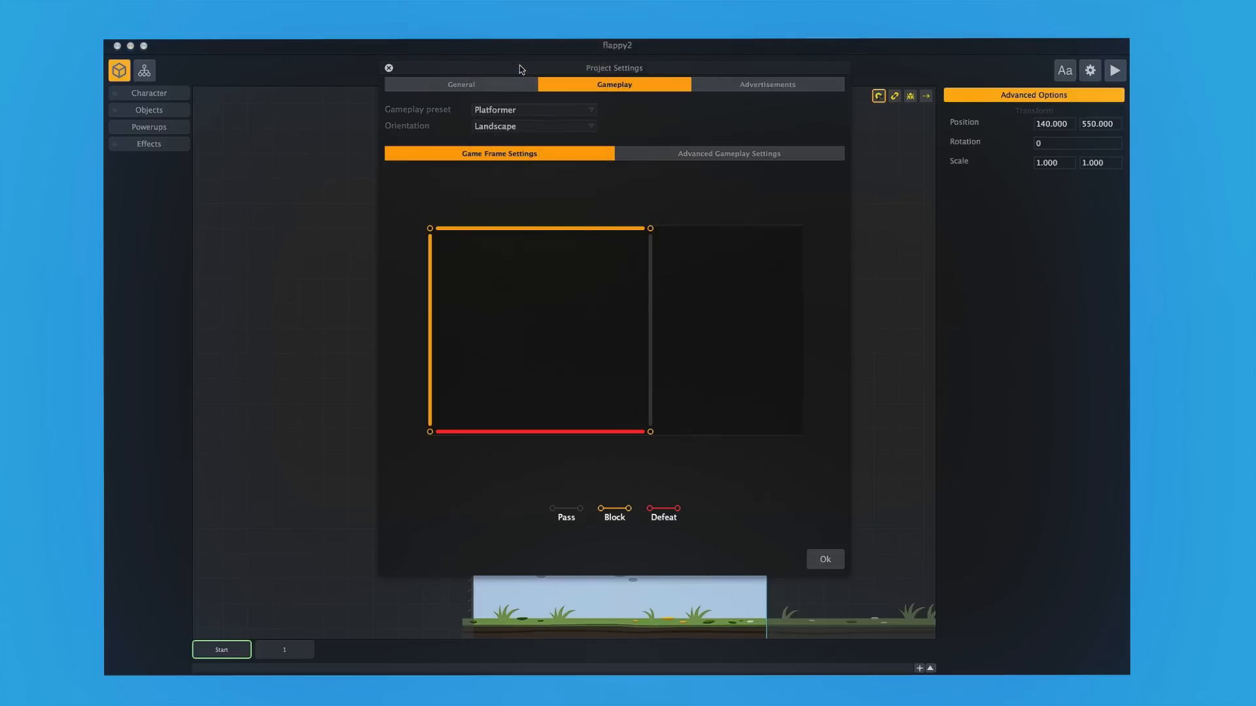
mouse_move(403, 117)
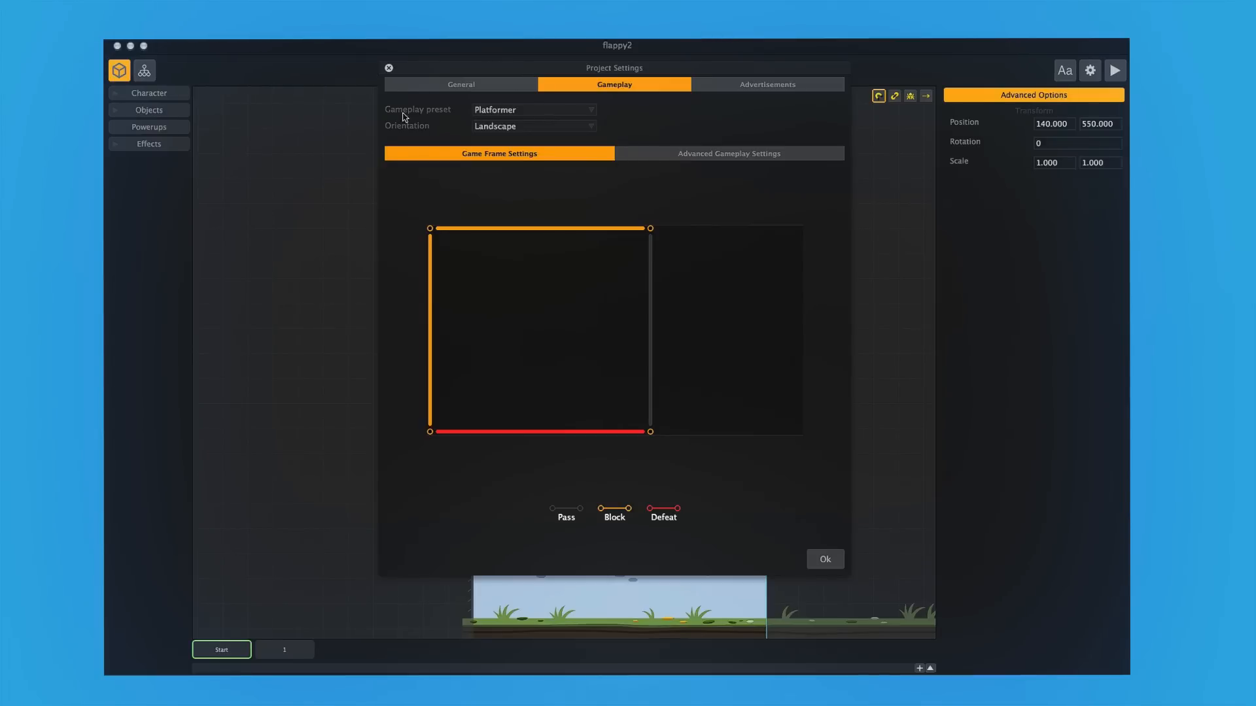
mouse_move(670, 157)
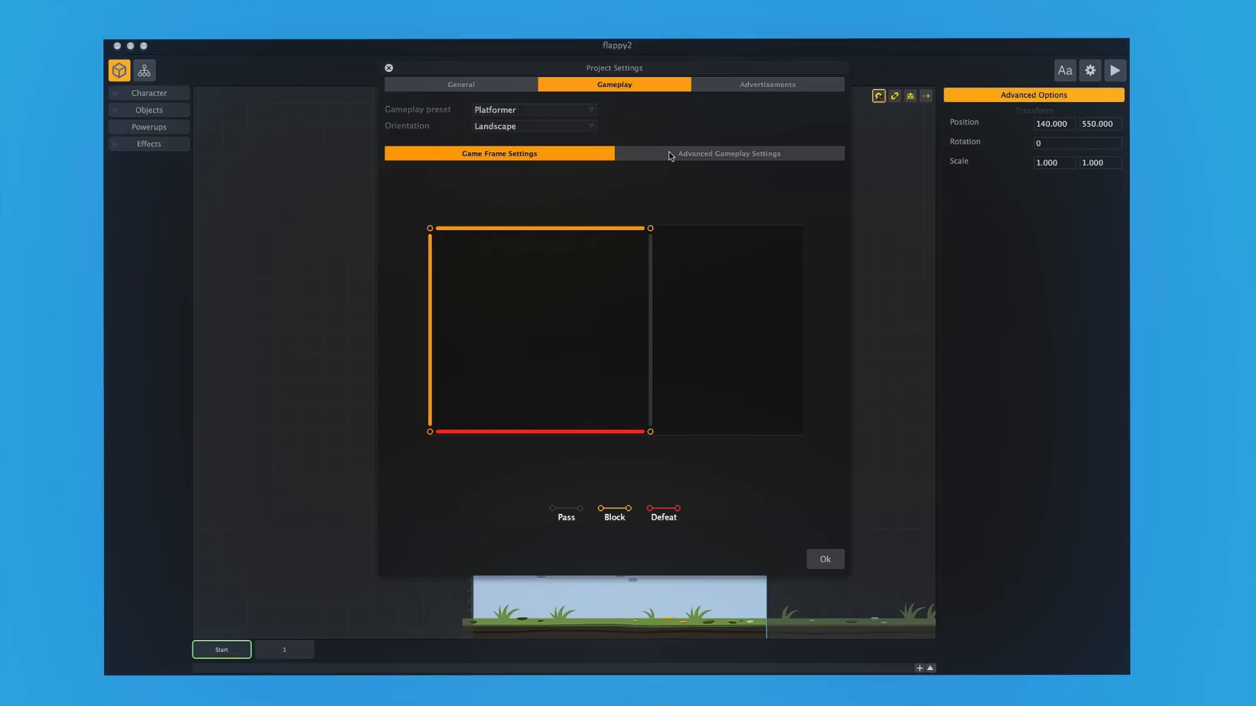
click(728, 153)
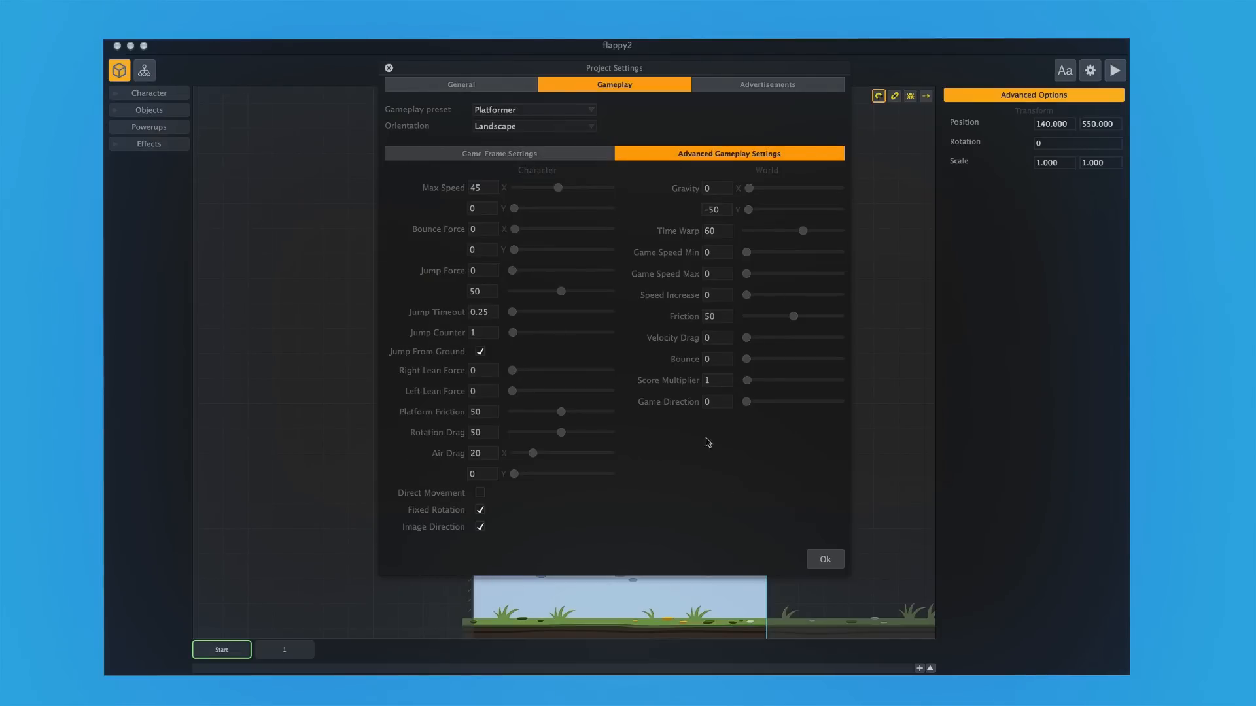
mouse_move(684, 411)
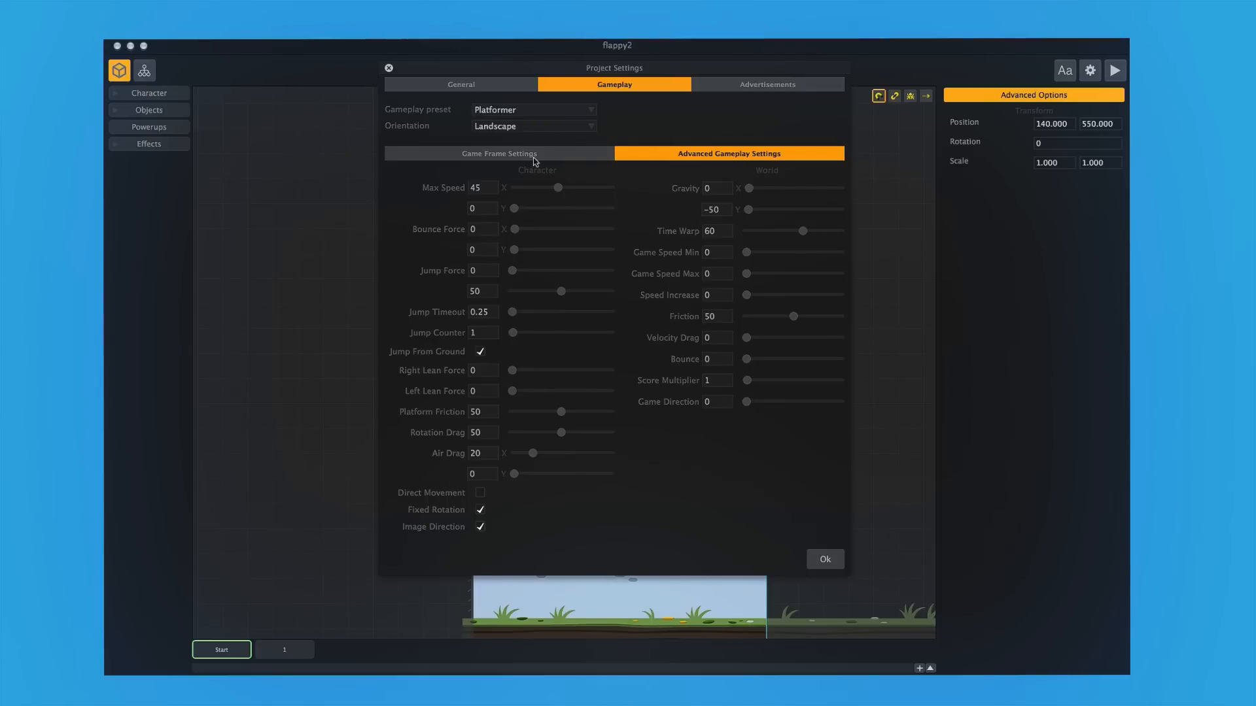
mouse_move(775, 392)
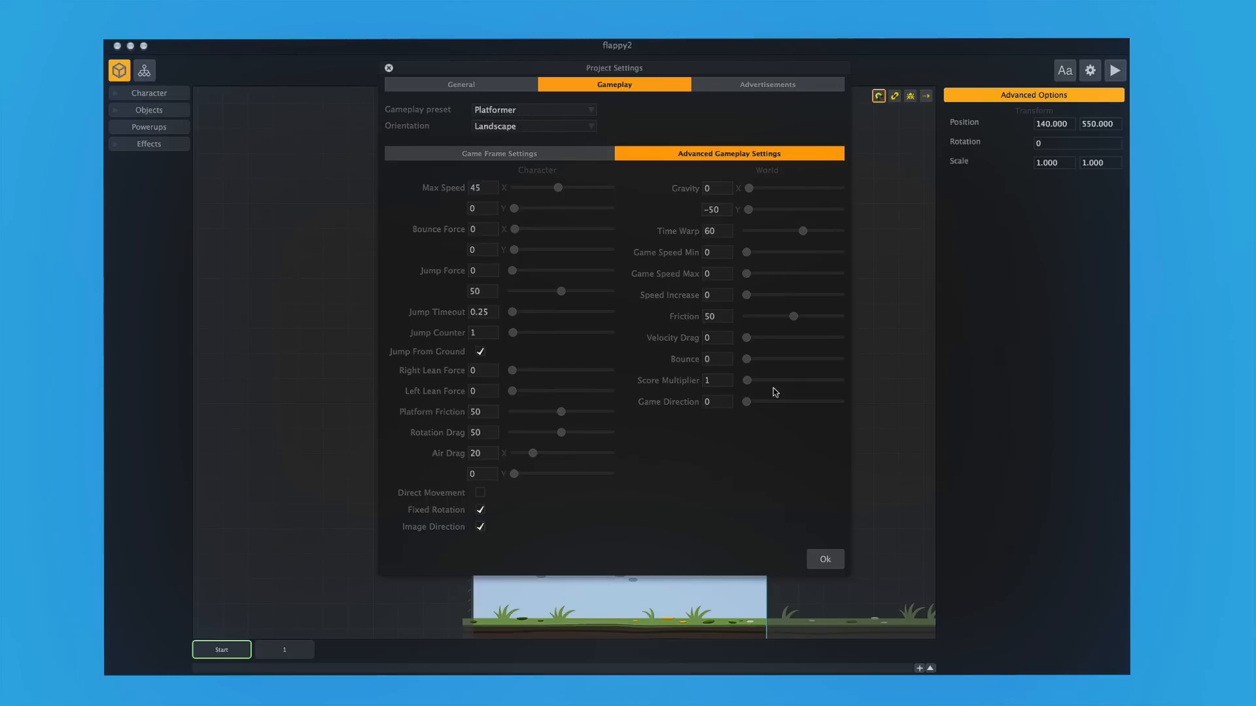
mouse_move(710, 538)
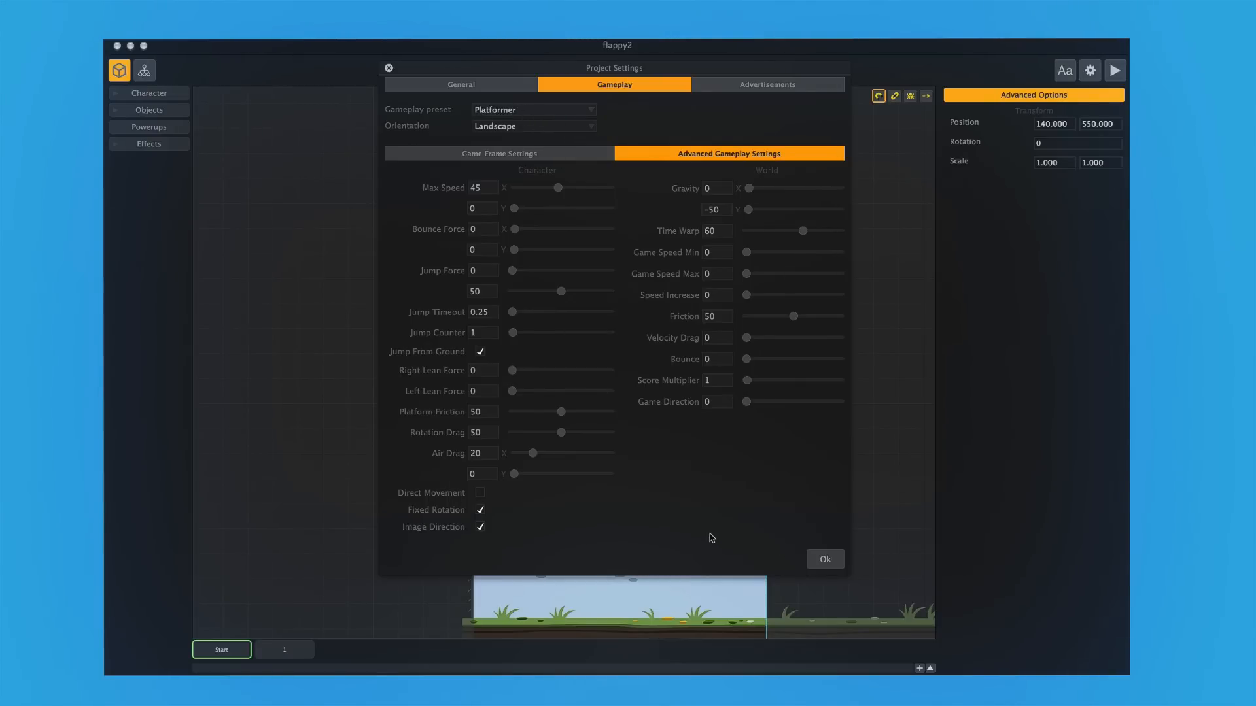
mouse_move(456, 233)
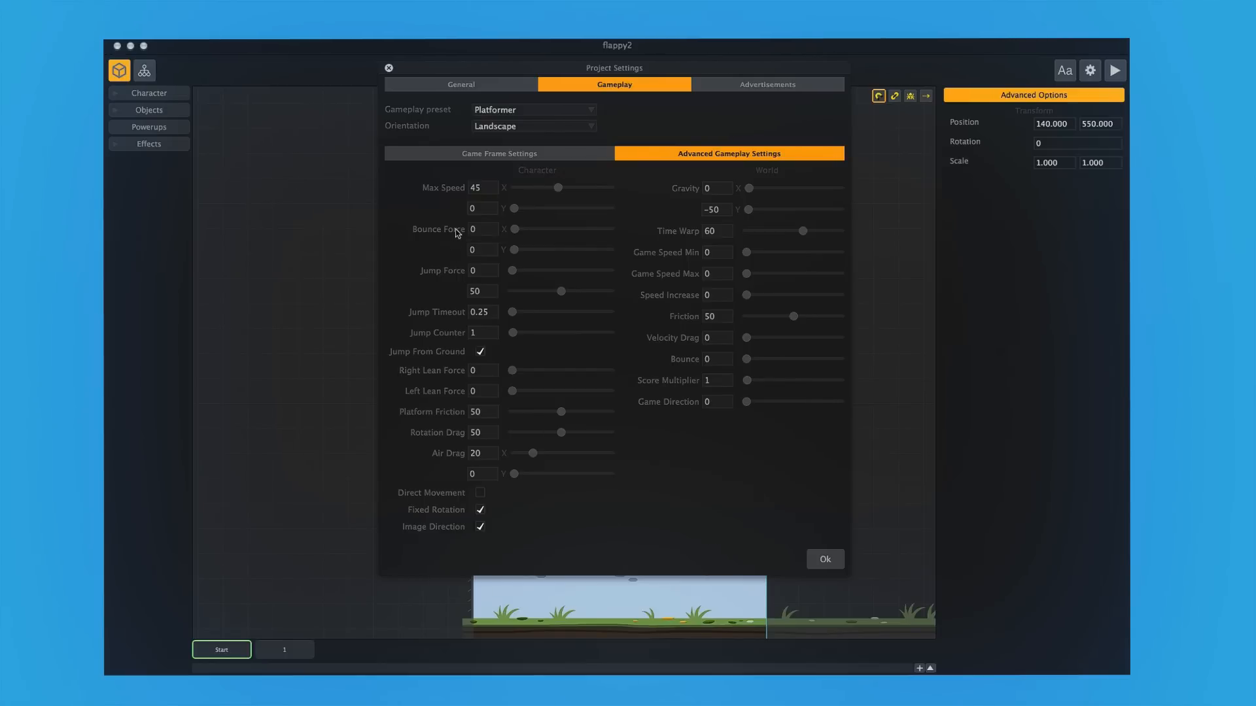
mouse_move(696, 264)
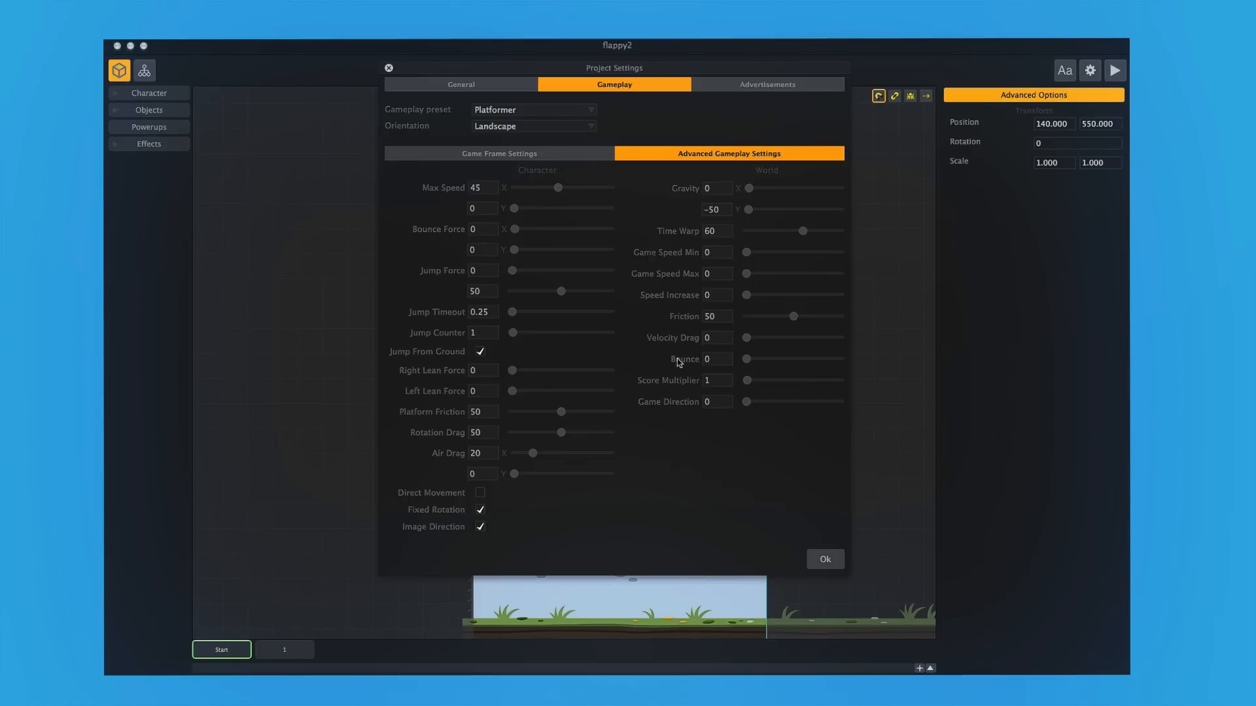
mouse_move(825, 559)
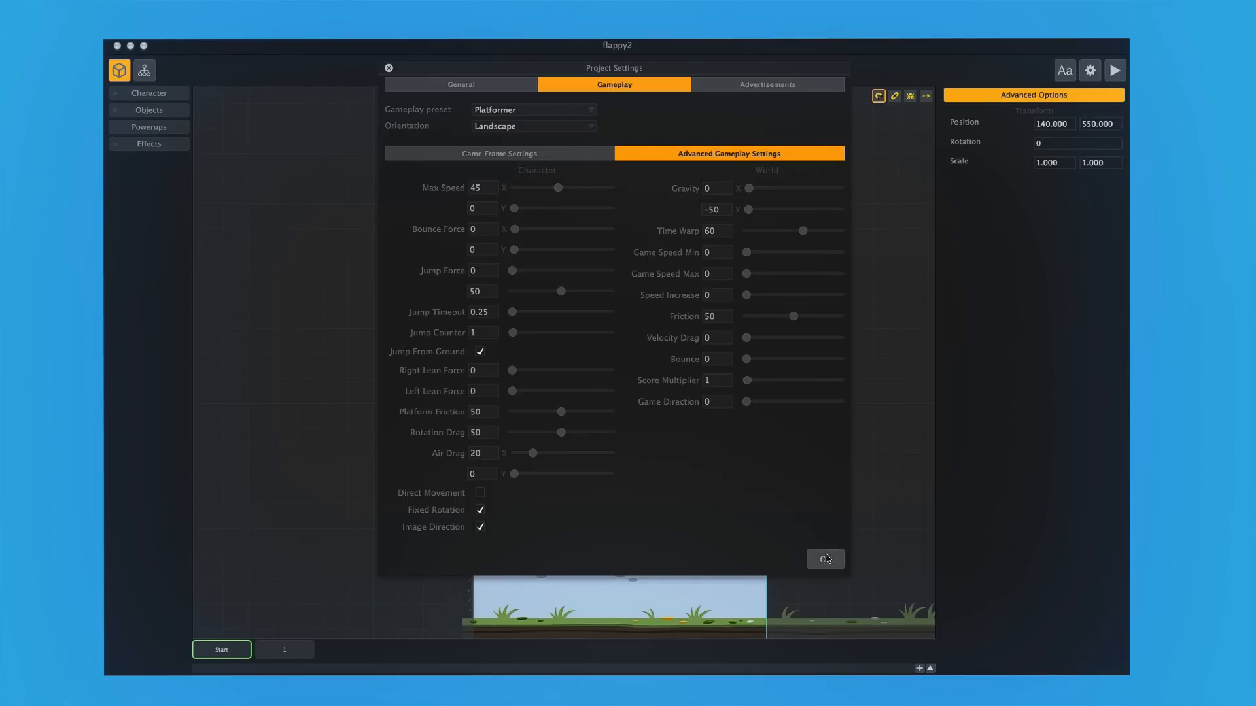
click(824, 560)
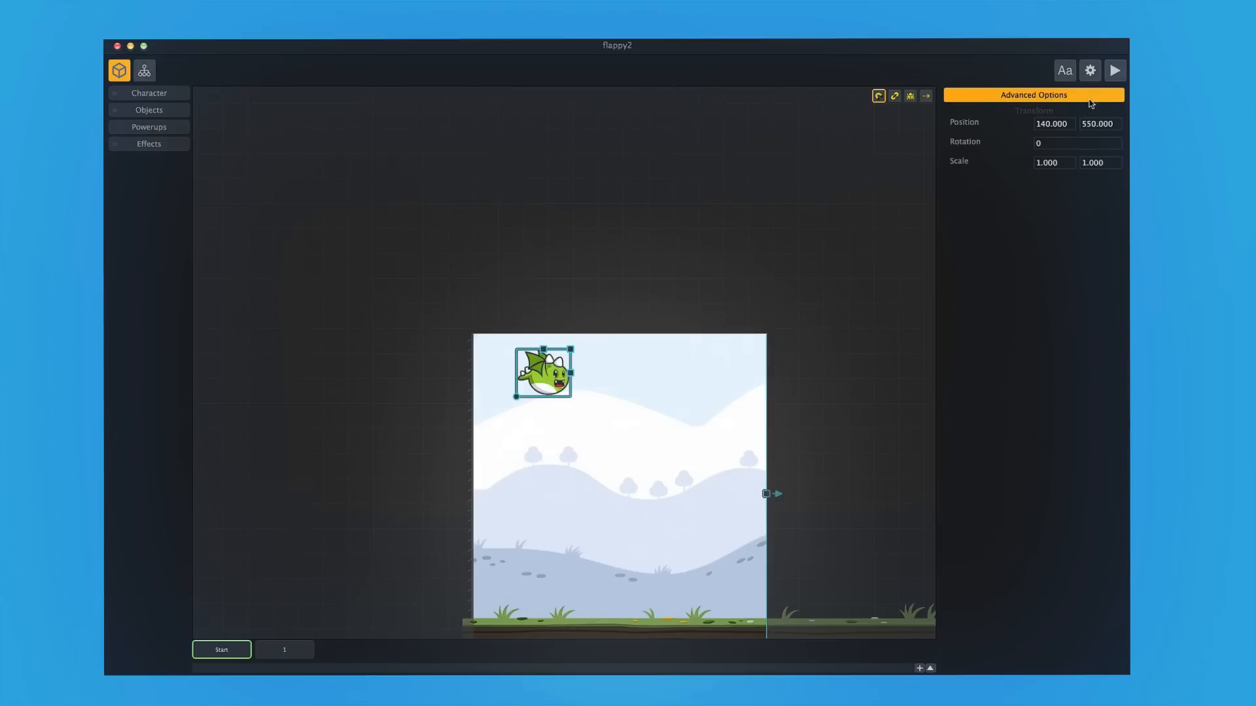
Step: Make the yellow dragon a1 the game character in the Start scene
click(1114, 71)
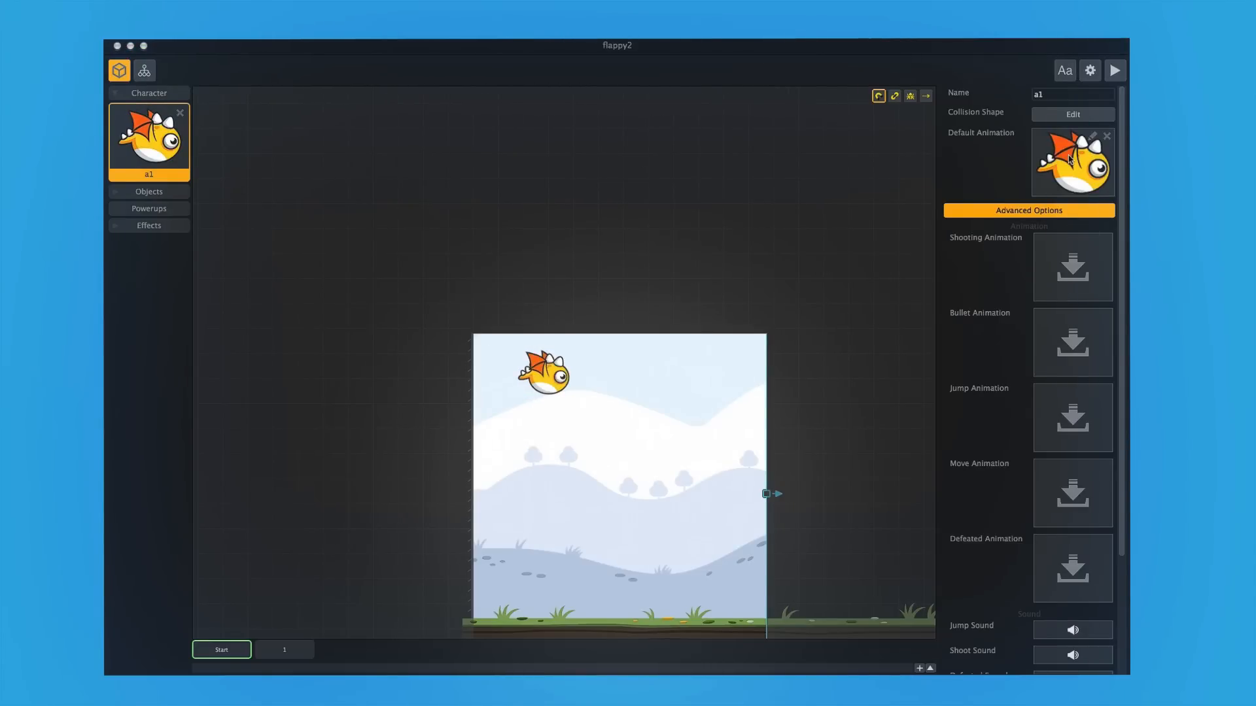
mouse_move(1014, 336)
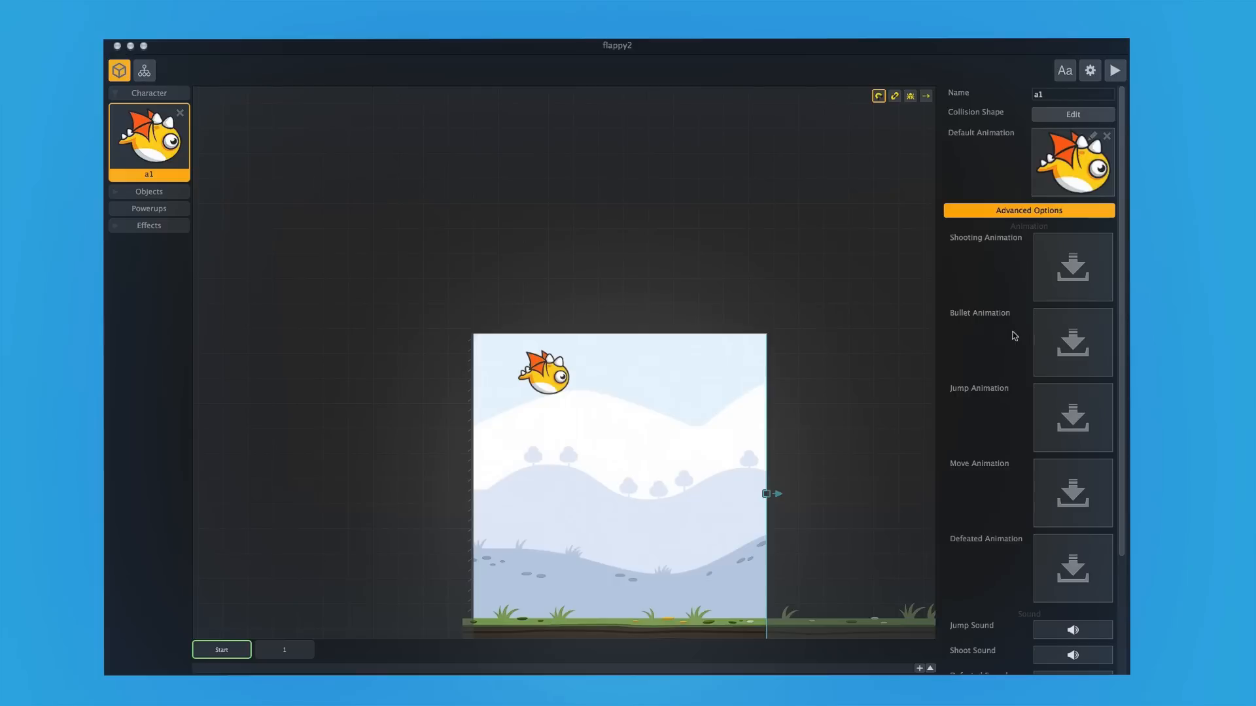
Step: Scroll through the character's Advanced Options, then preview the platformer game
scroll(down, 3)
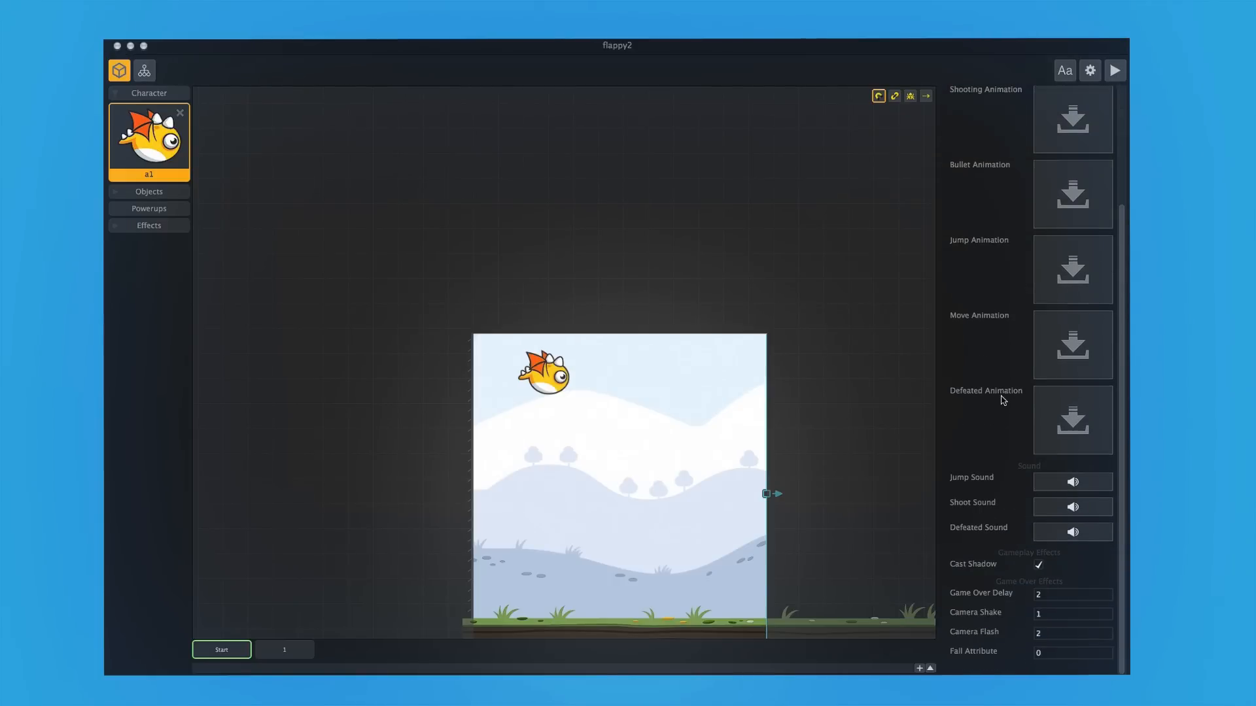
mouse_move(1012, 411)
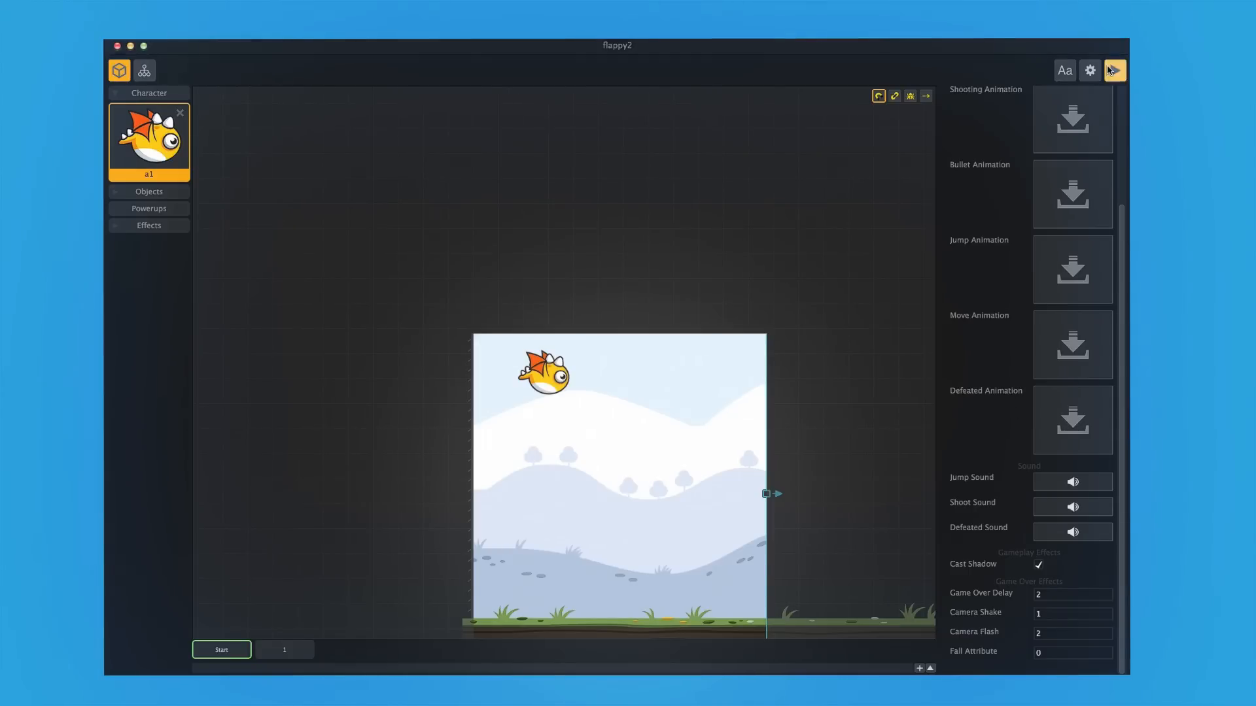
click(1114, 70)
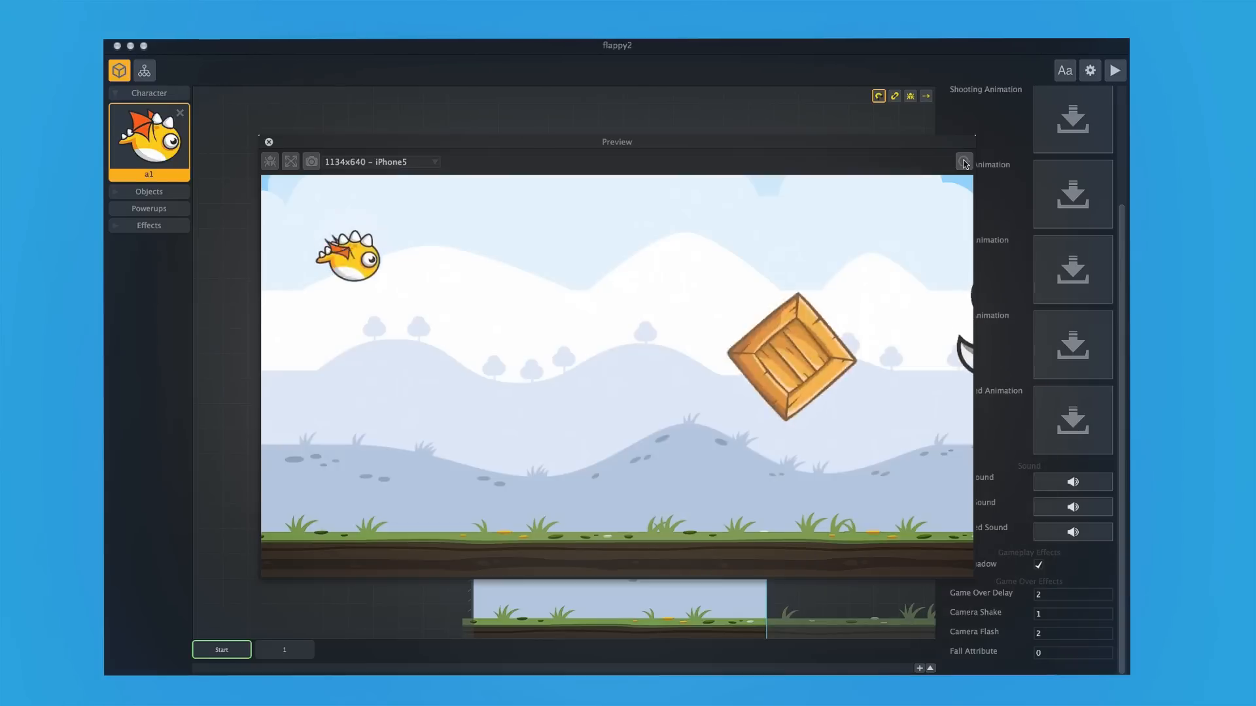